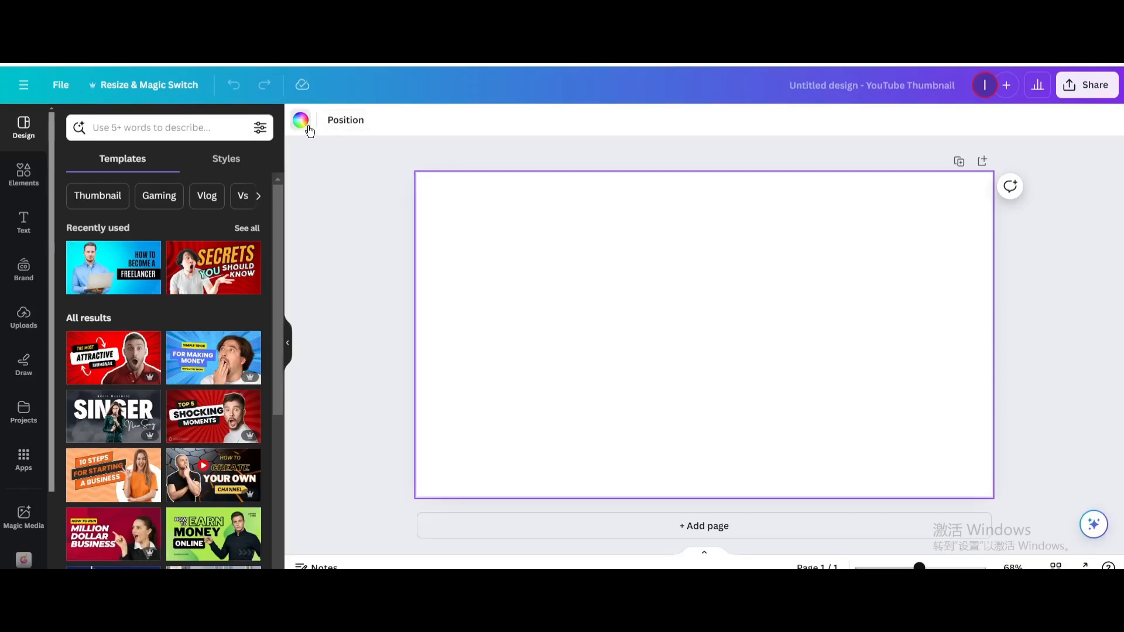
Set a grey page background and add a heading 'THAI' in the Anton font
click(301, 119)
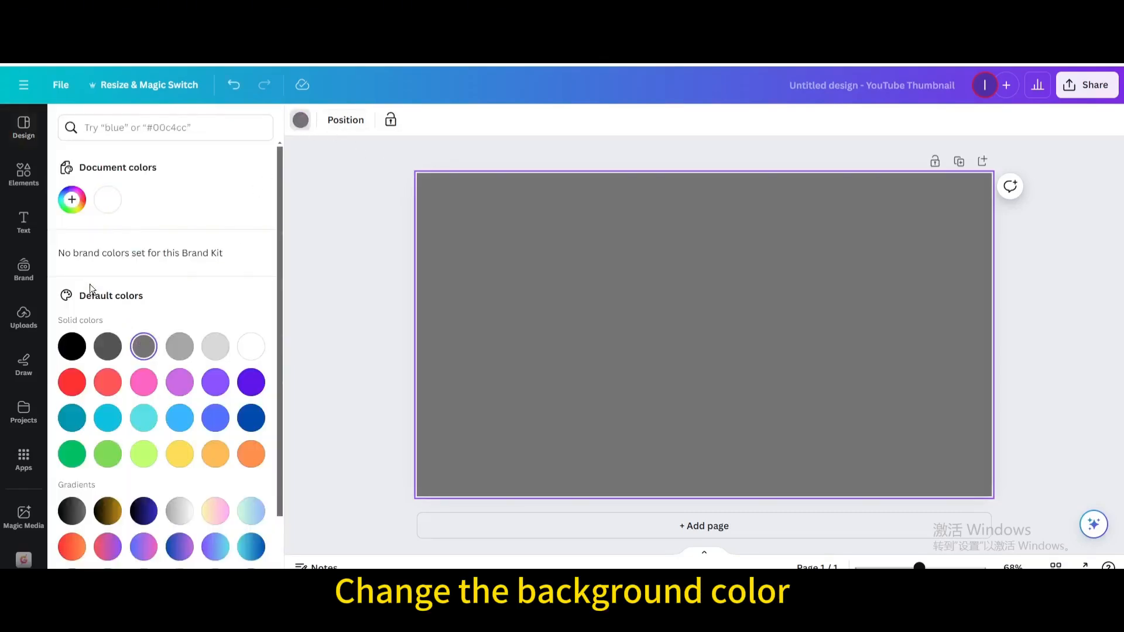
click(23, 224)
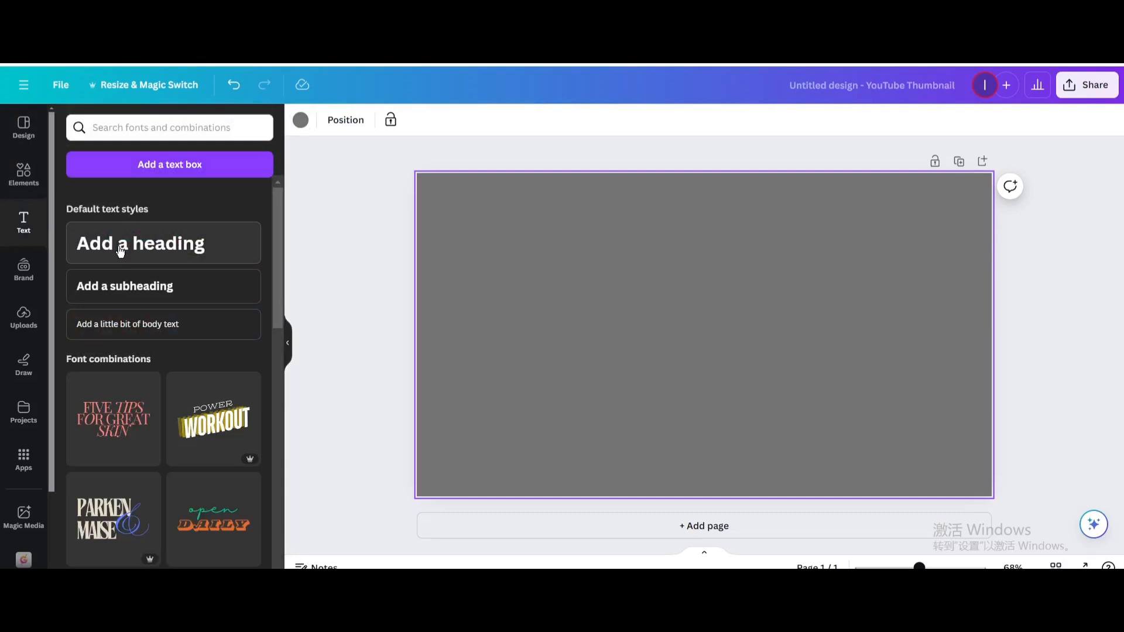
click(140, 243)
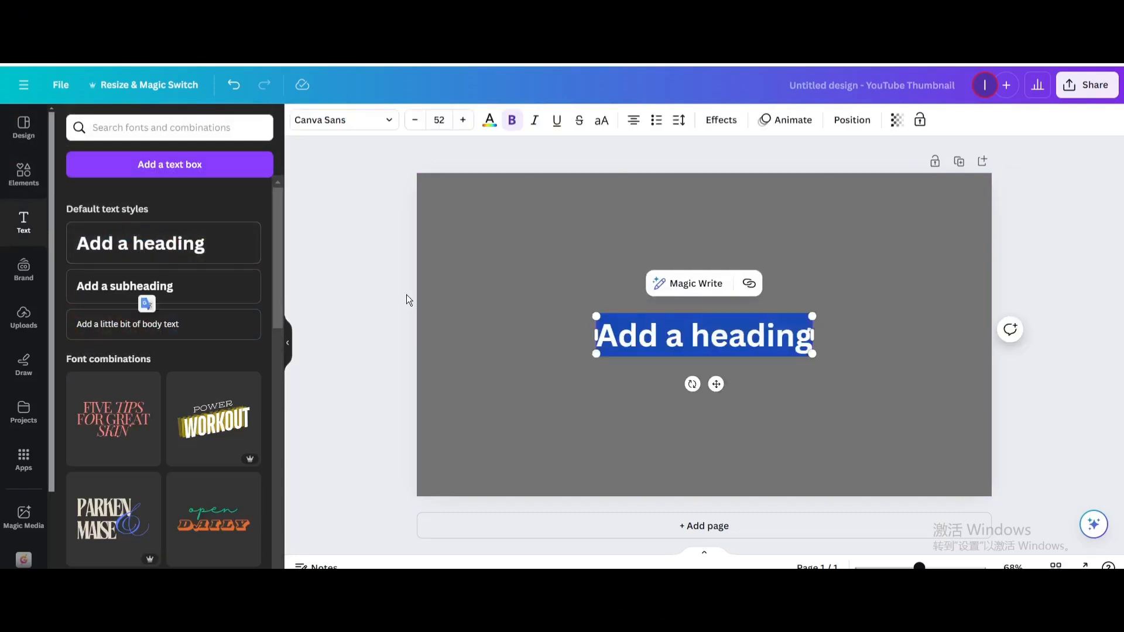
text(THAI)
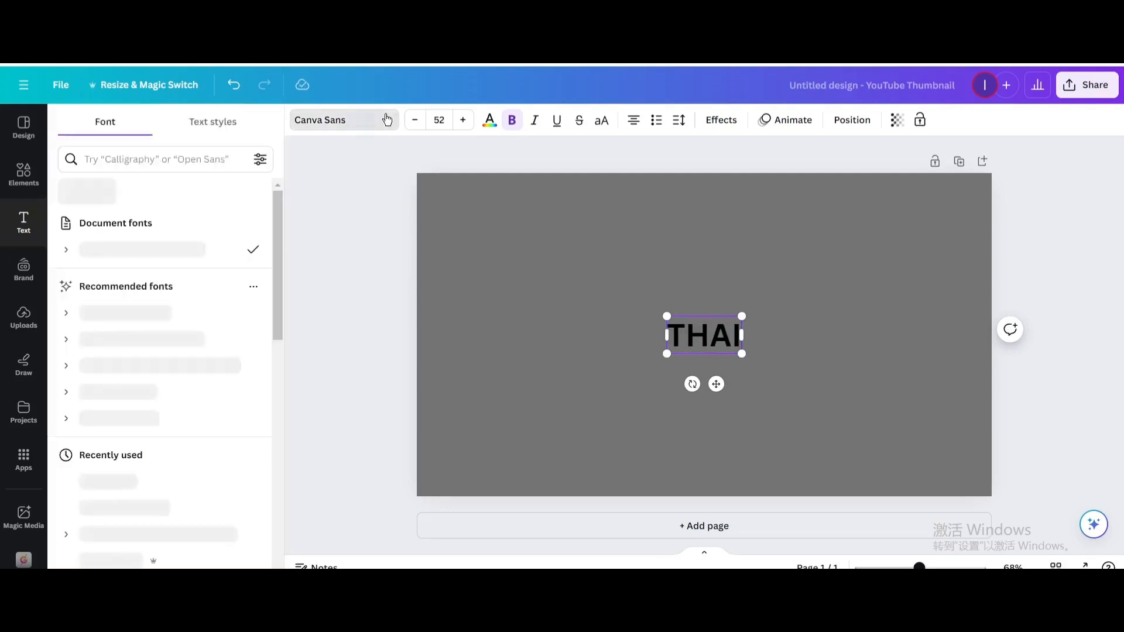
click(91, 506)
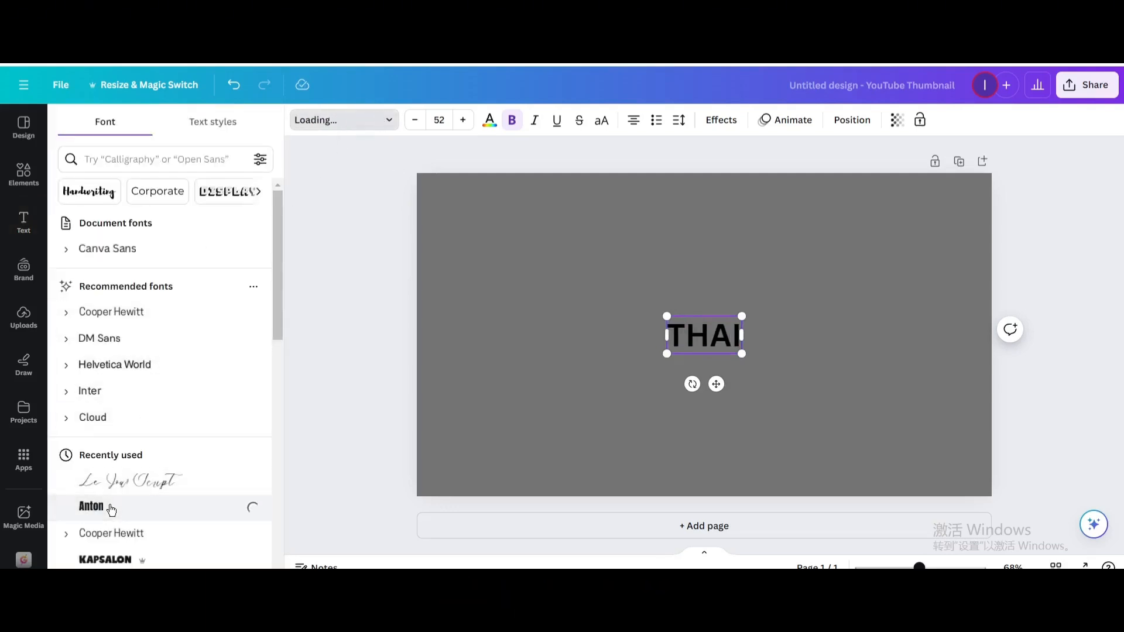
Colour THAI white, enlarge it, centre it on the page and tilt it at an angle
click(490, 119)
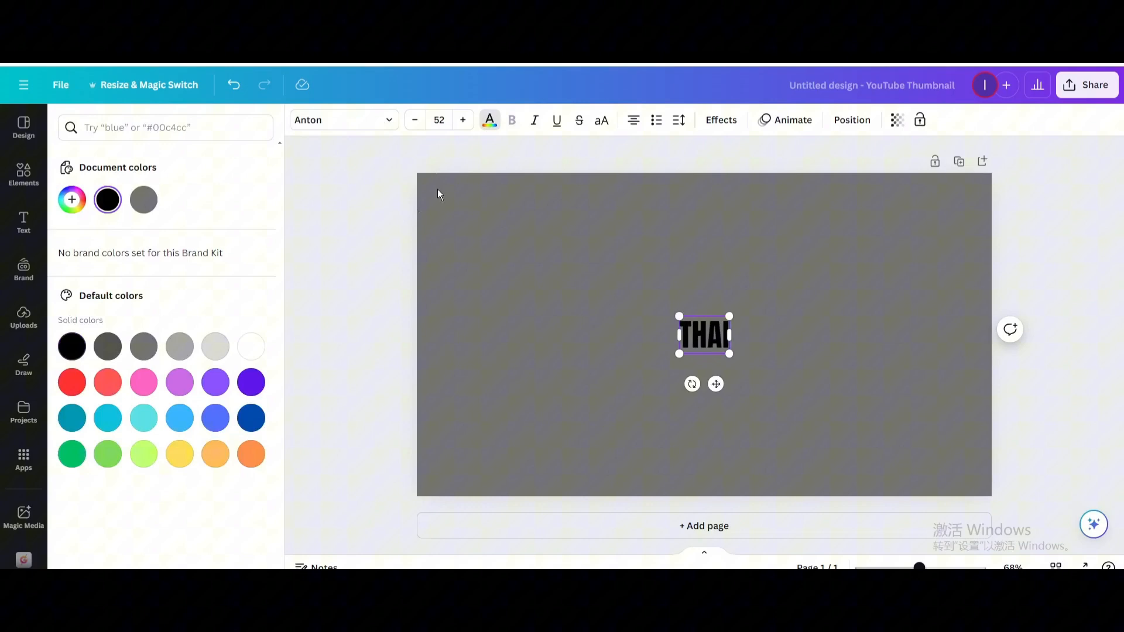
click(251, 346)
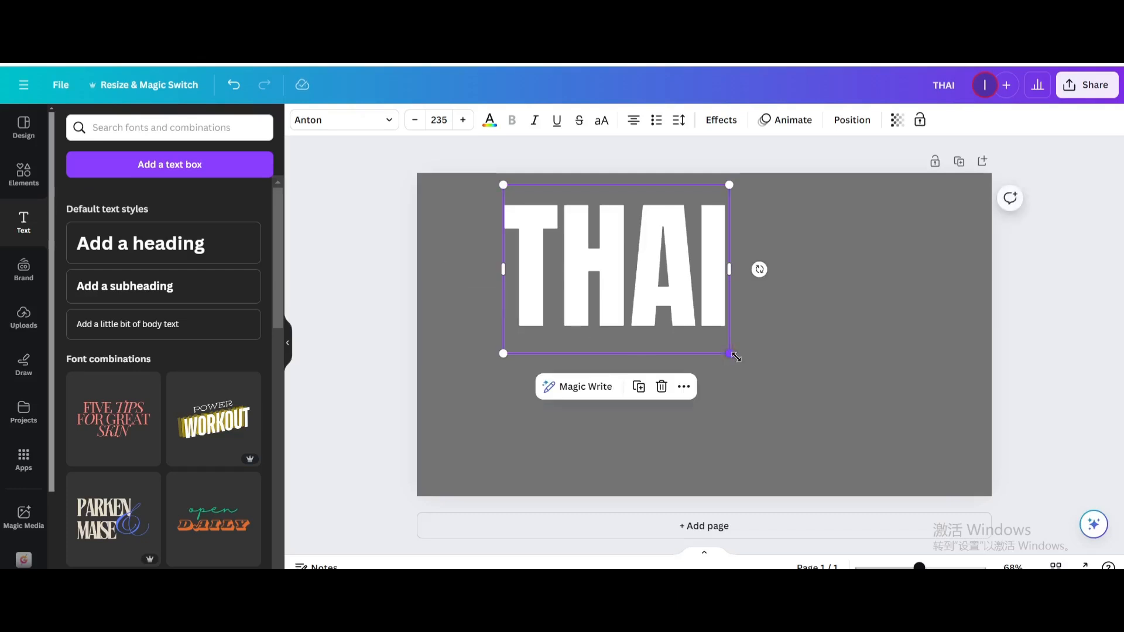
drag(731, 355, 787, 409)
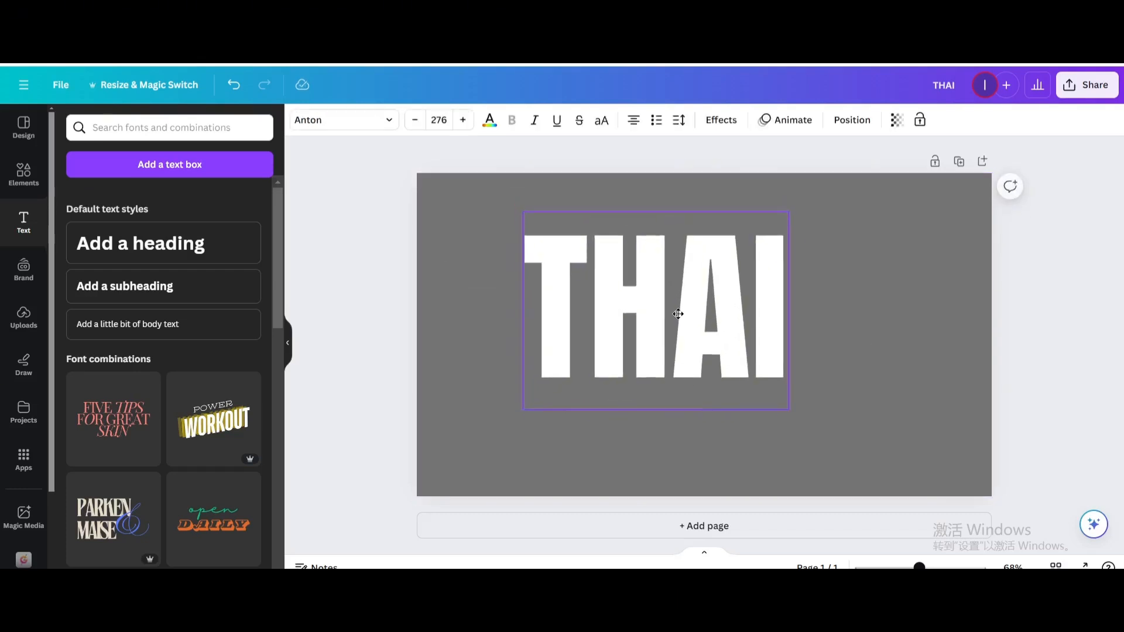
drag(654, 309, 699, 337)
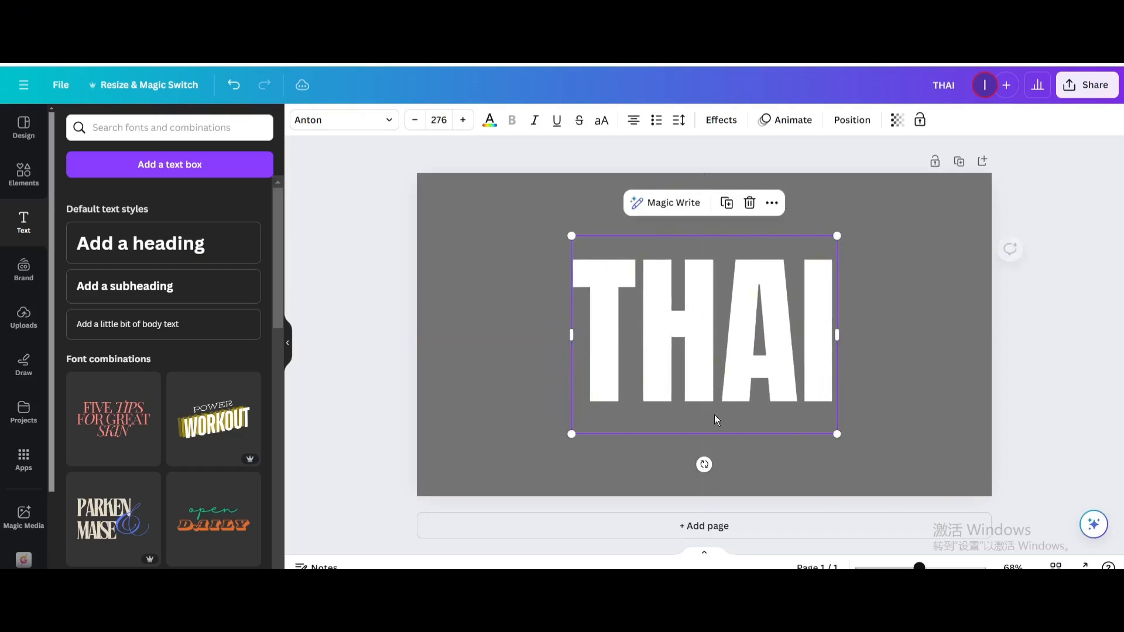
drag(703, 465, 722, 460)
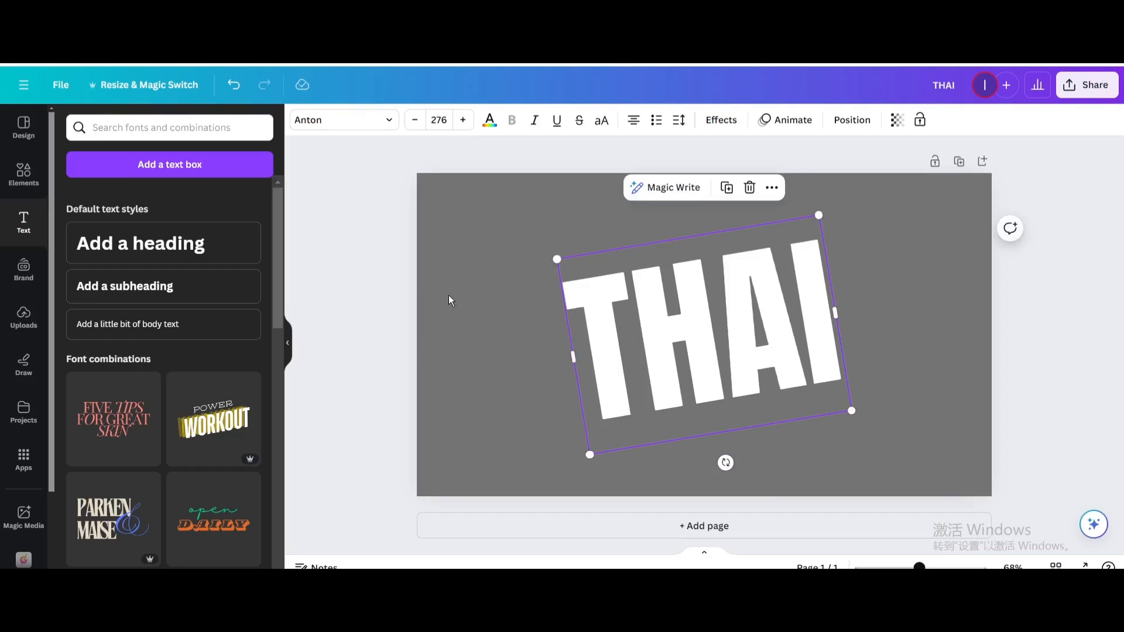
Add a red heading 'Land' over THAI and set it in Le Jour Script
click(140, 243)
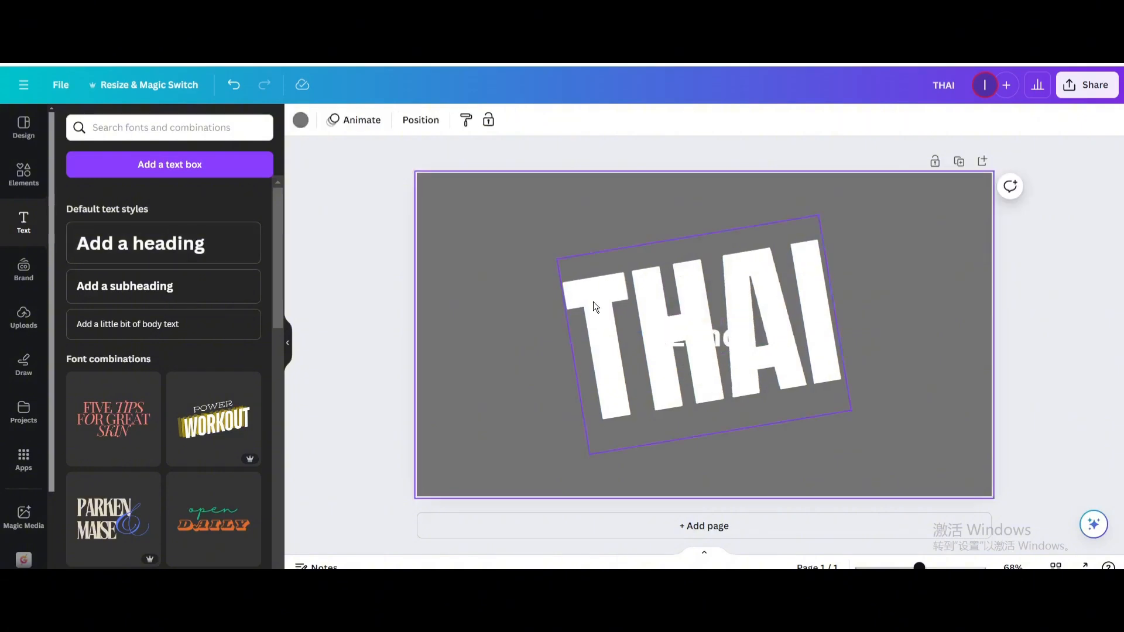
click(703, 337)
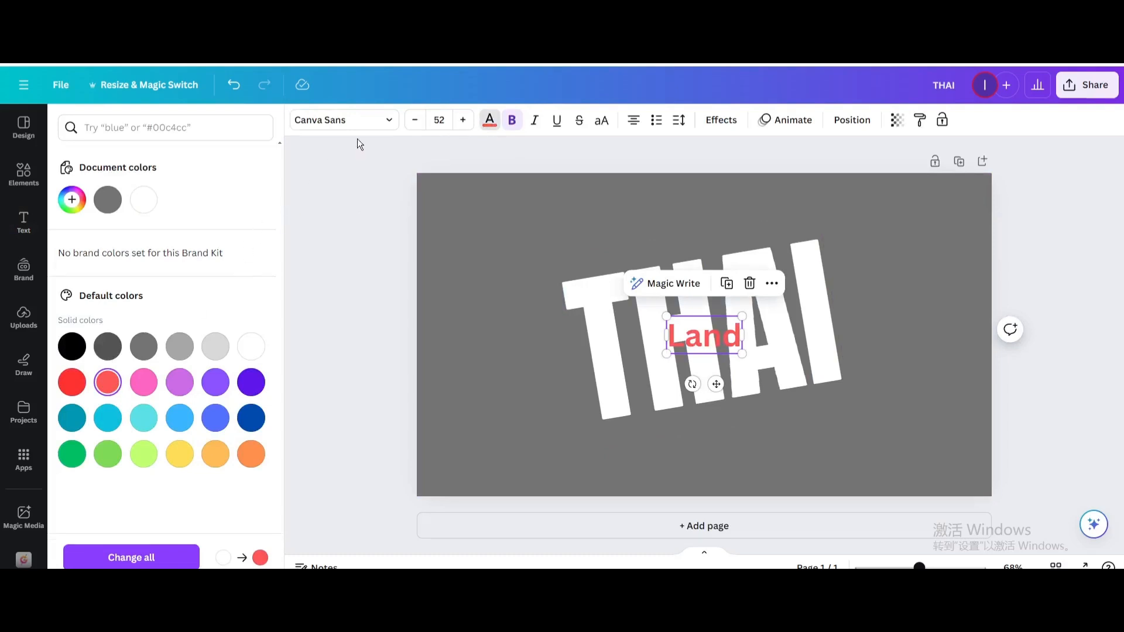
click(337, 120)
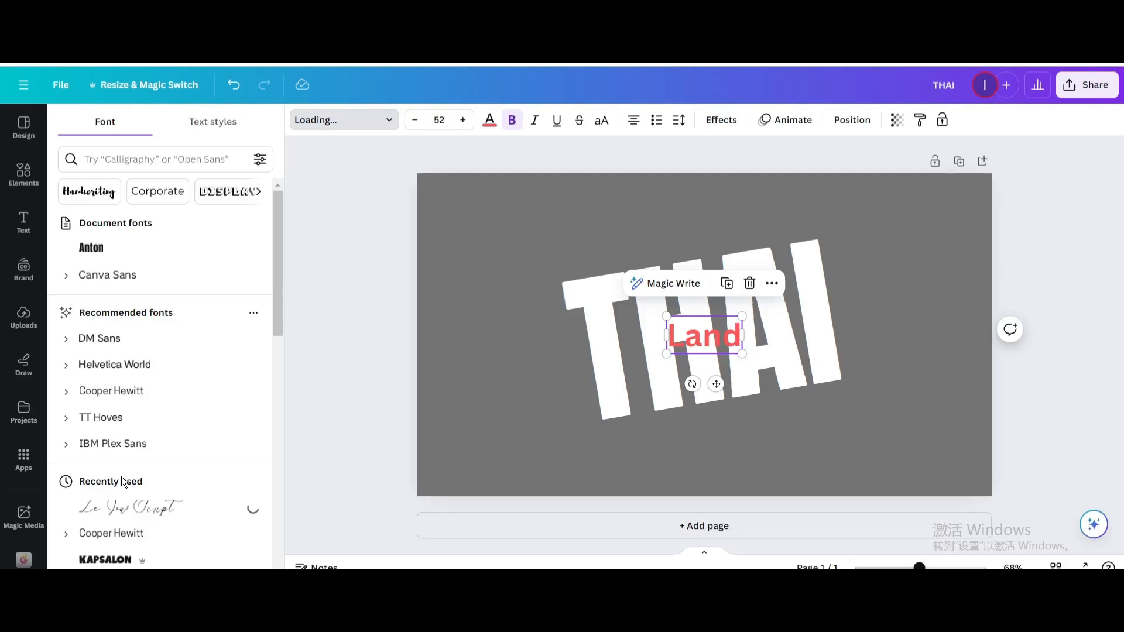
Enlarge the Land script, tilt it about -12° to match THAI and centre it across the lettering
drag(743, 315, 764, 297)
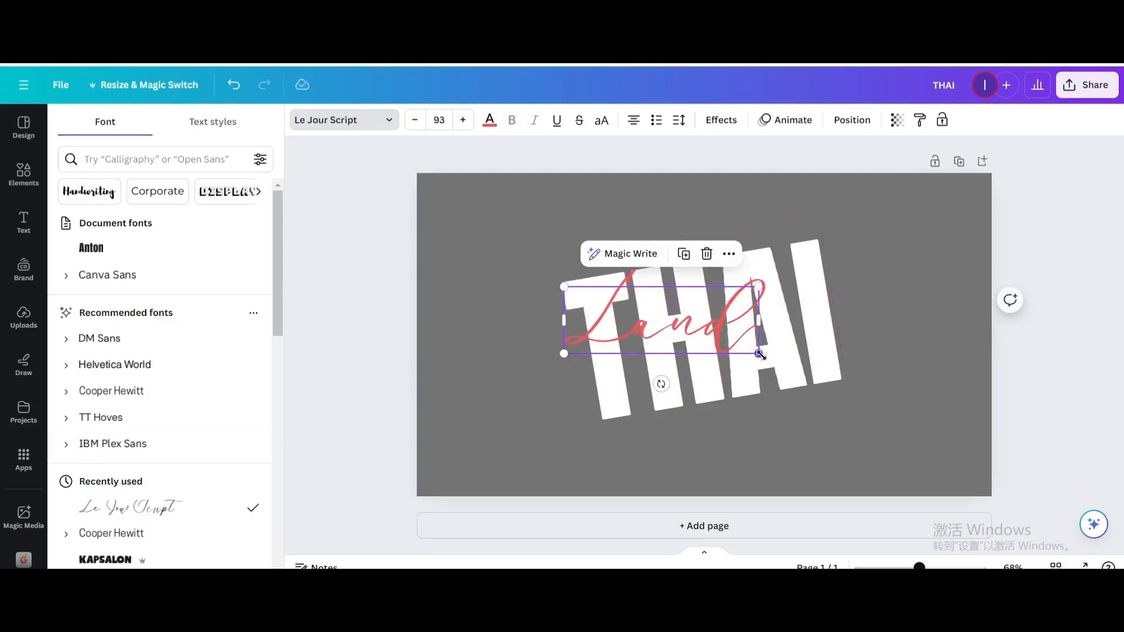
drag(759, 356, 864, 388)
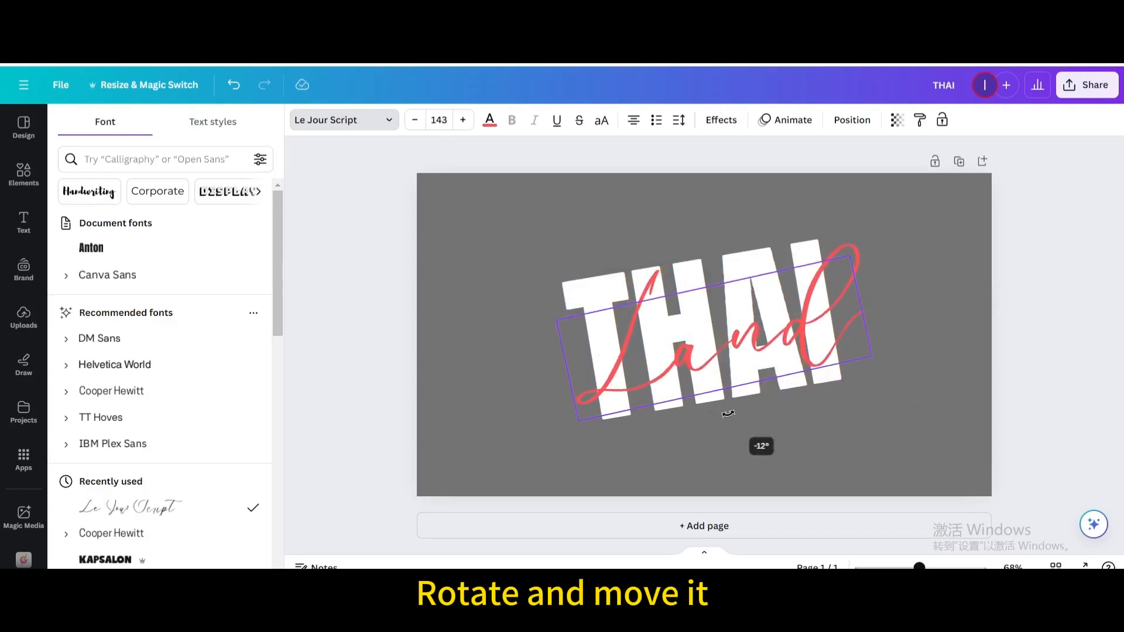
drag(727, 413, 723, 412)
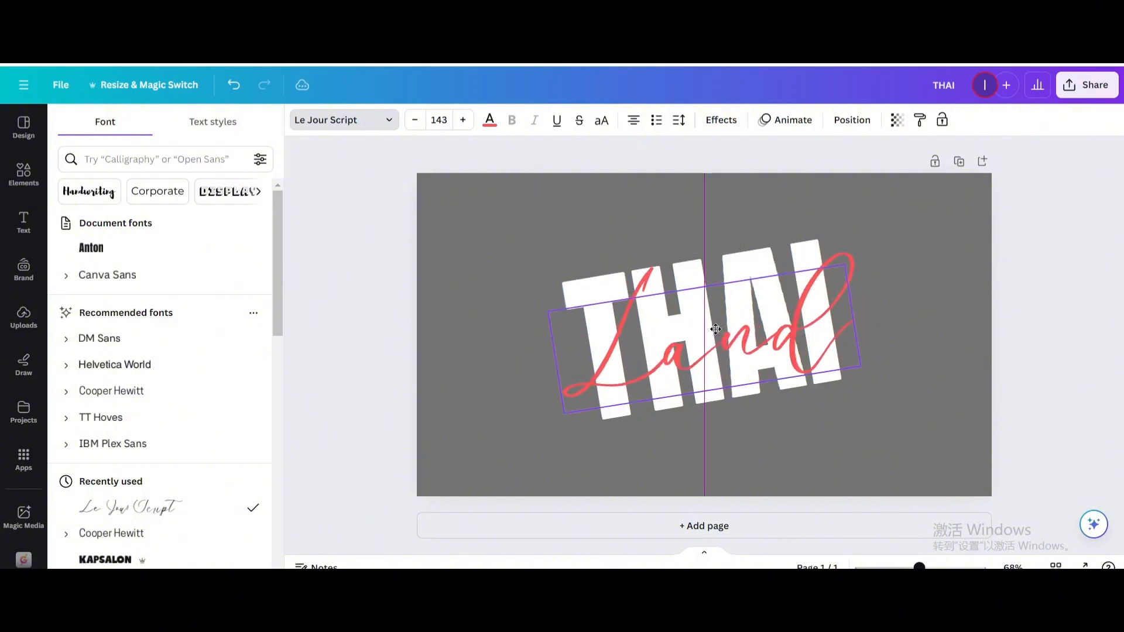
click(716, 329)
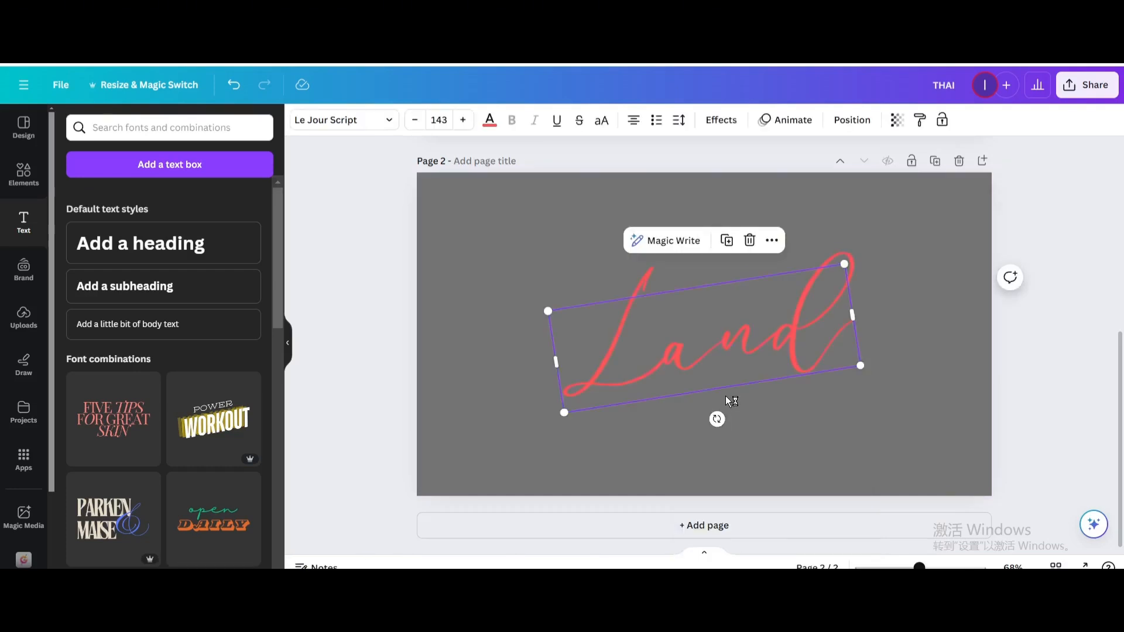
Download only page 2 as a transparent-background PNG via Share > Download
click(1087, 84)
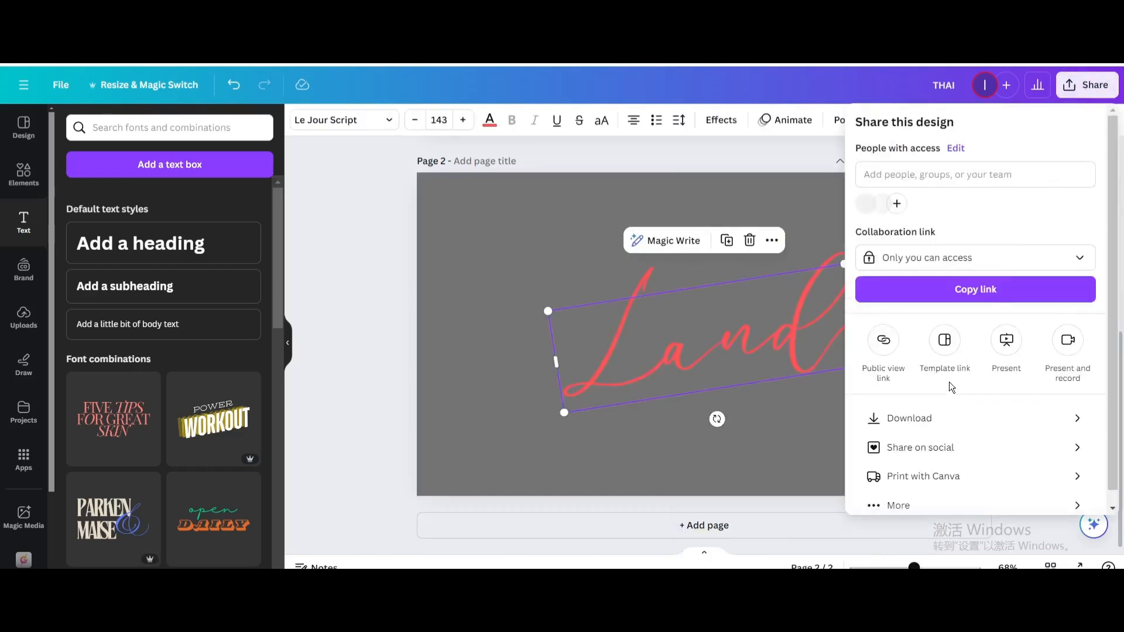
click(909, 418)
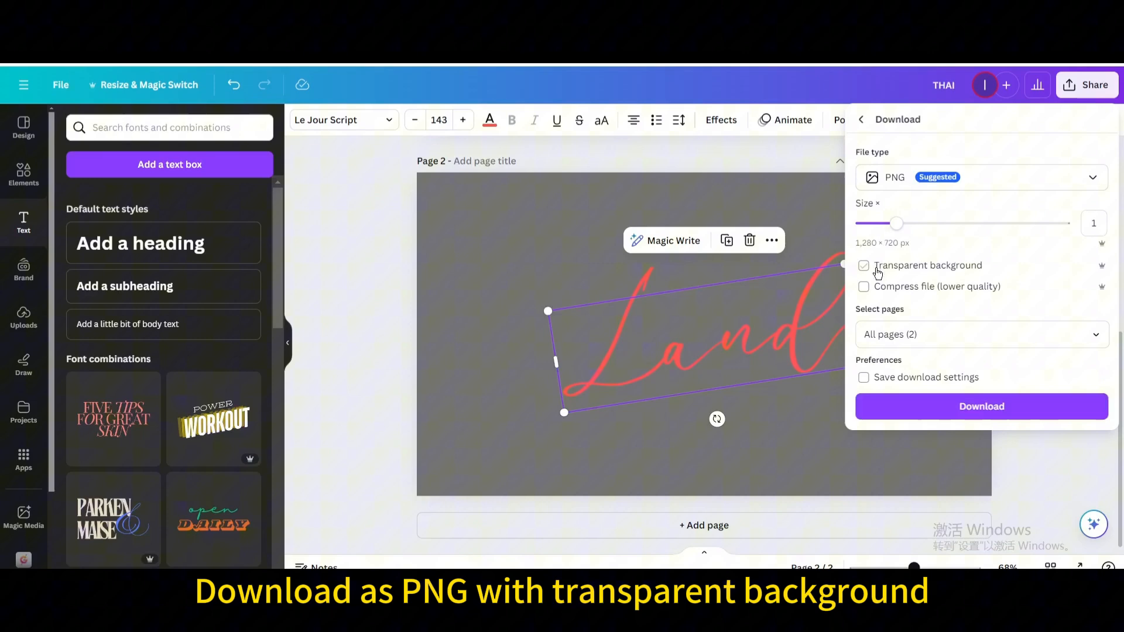
click(982, 334)
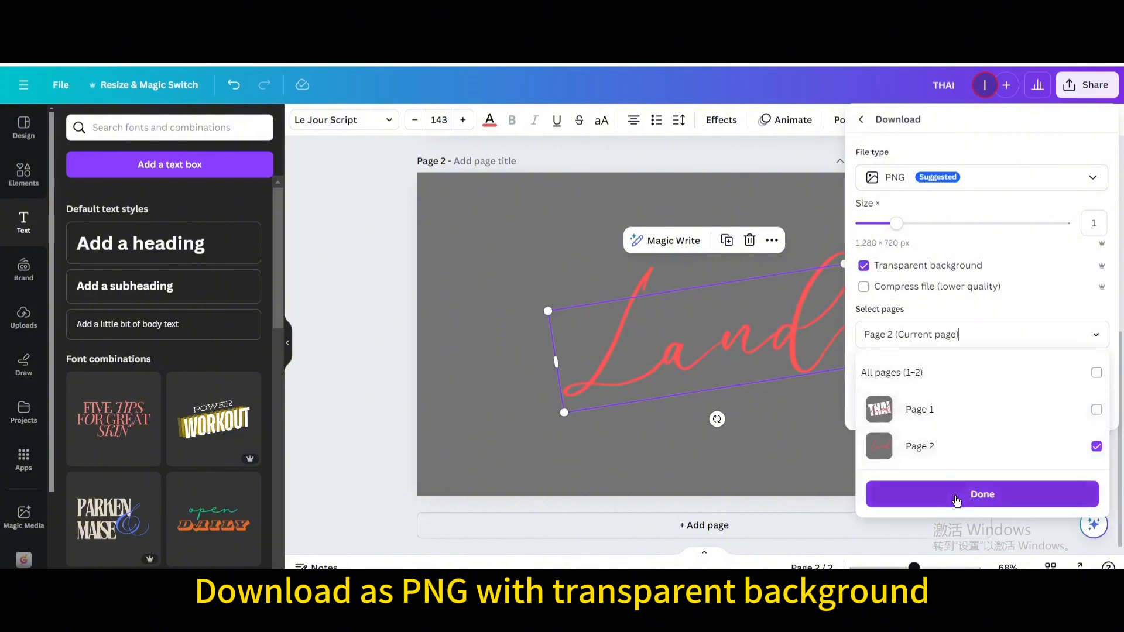
click(982, 494)
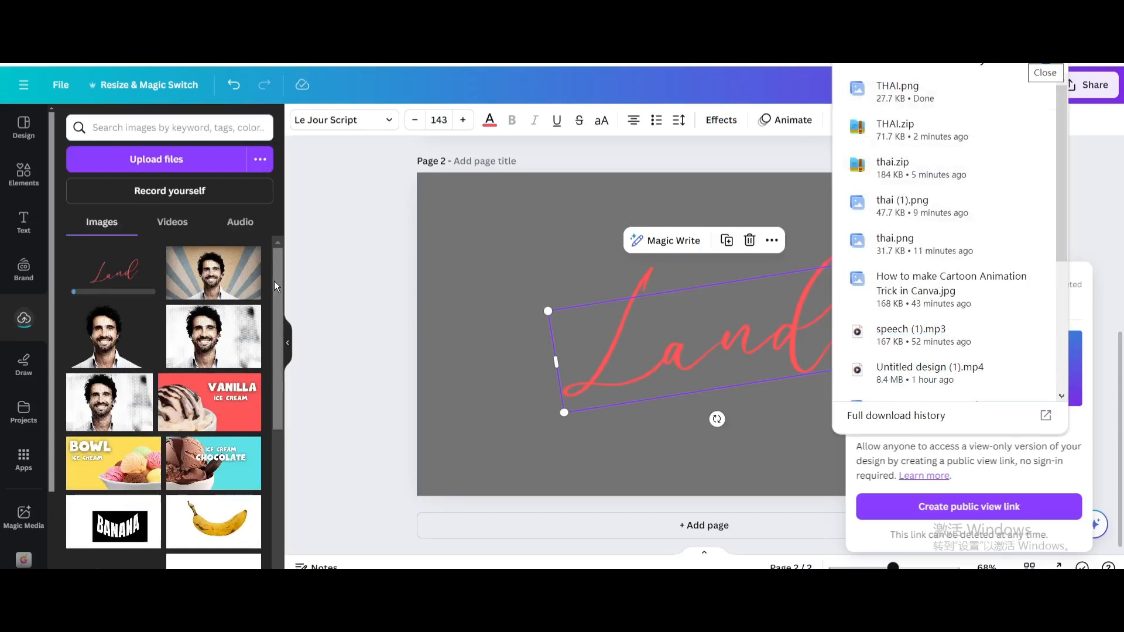
Close the recent downloads list, returning to the single THAI design page
click(1045, 72)
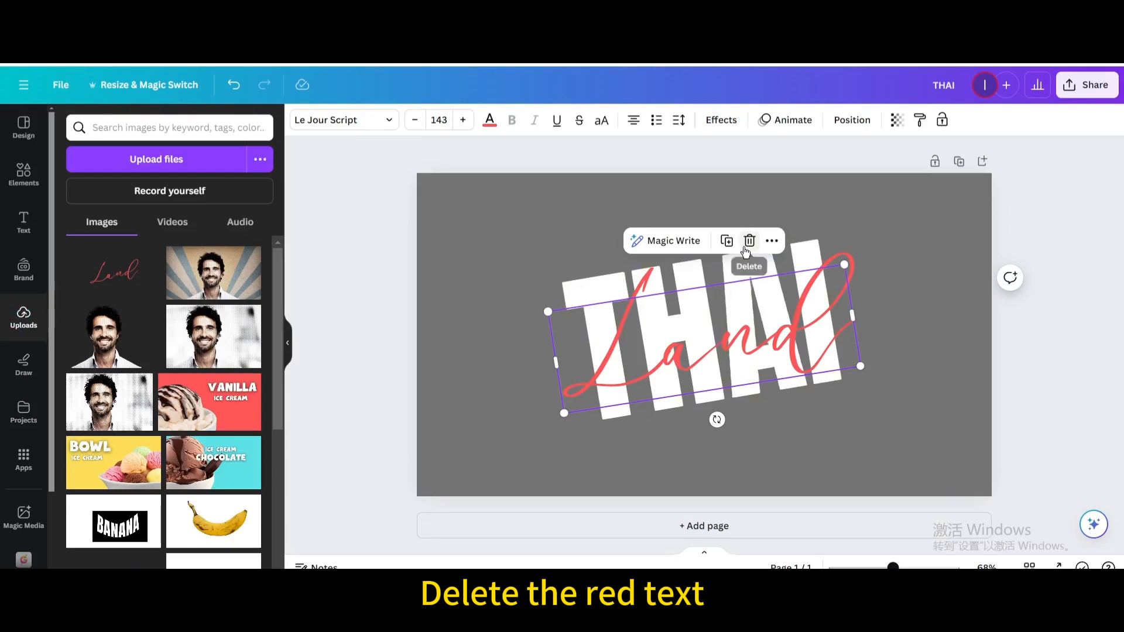
Delete the red Land text and place the uploaded Land image scaled to cover the page
click(749, 240)
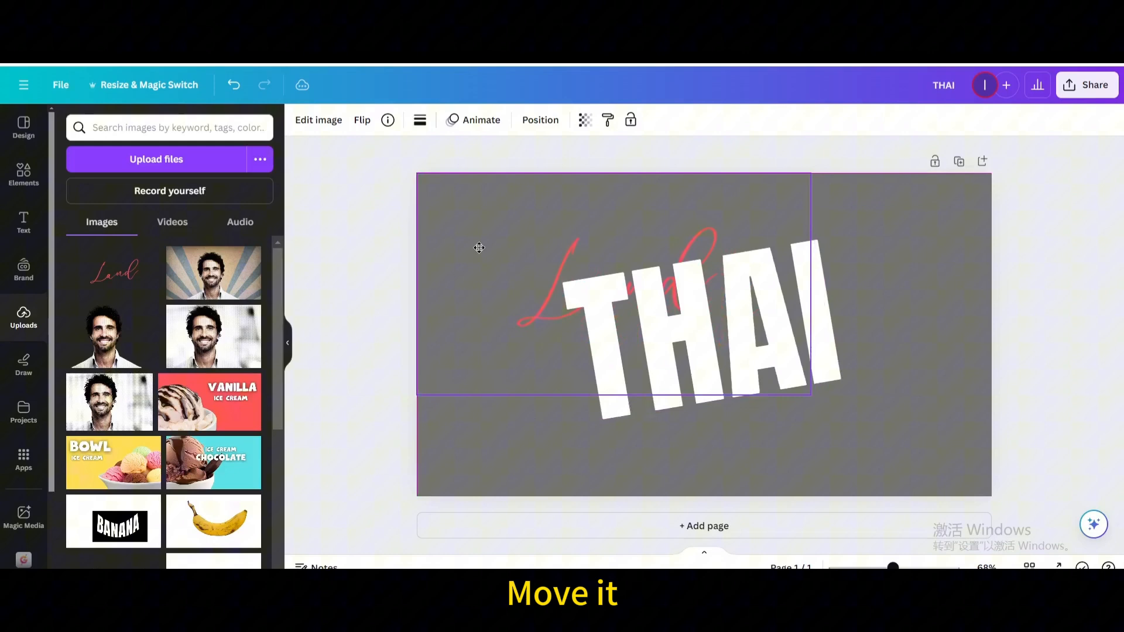
drag(811, 395, 935, 463)
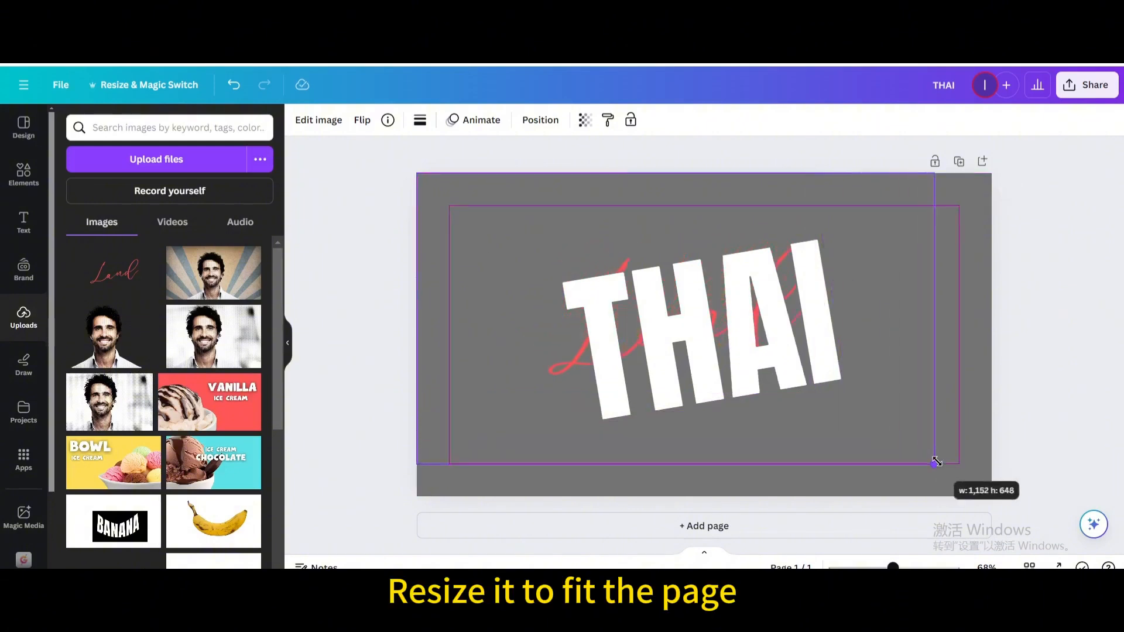
drag(936, 462, 988, 494)
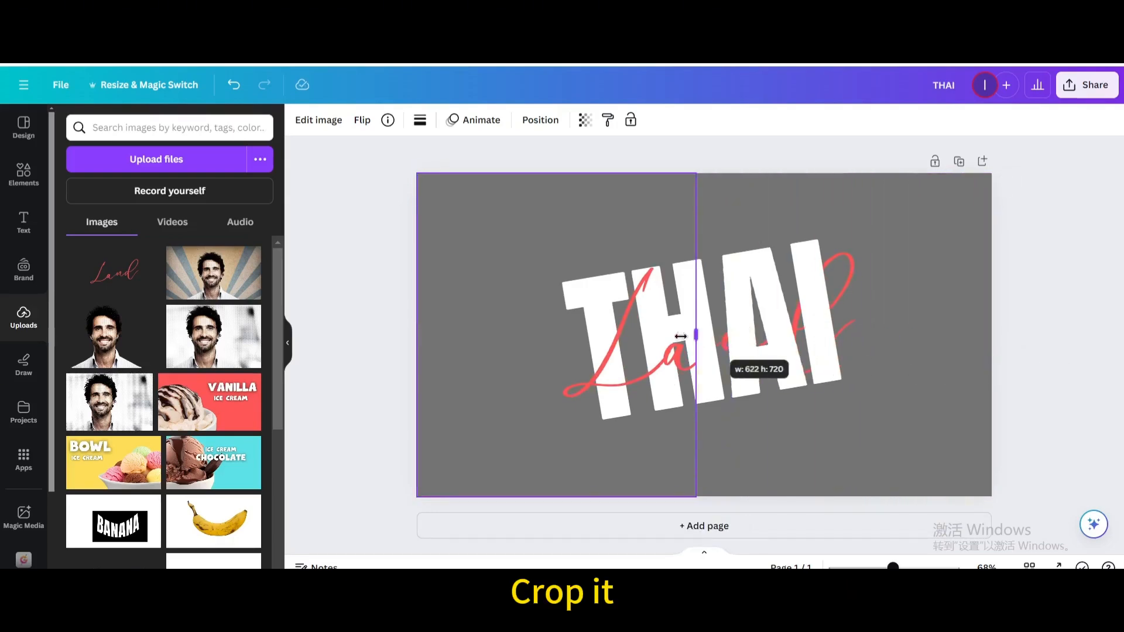
Crop the layered Land image copy narrower from the right to the needed width
drag(692, 338, 594, 338)
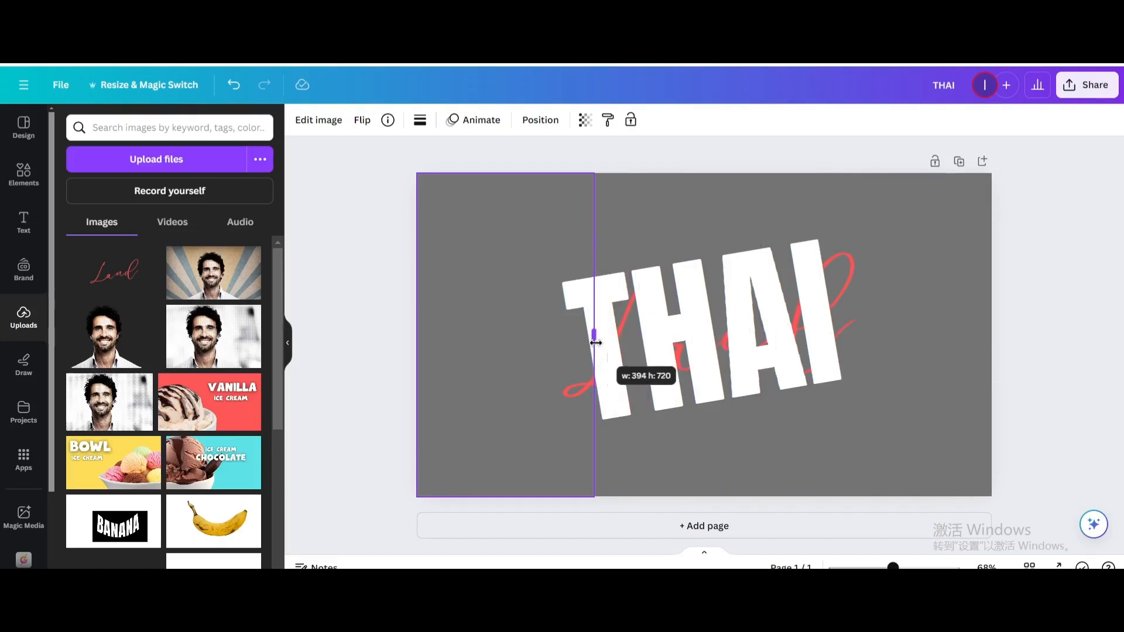
drag(595, 333, 596, 334)
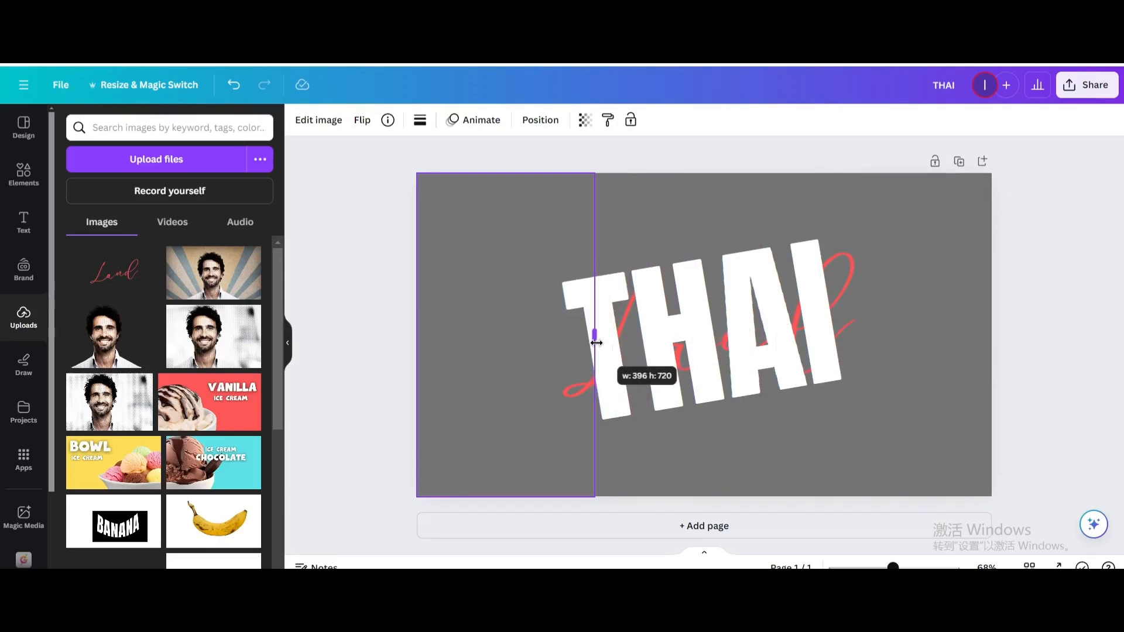
drag(595, 342, 593, 342)
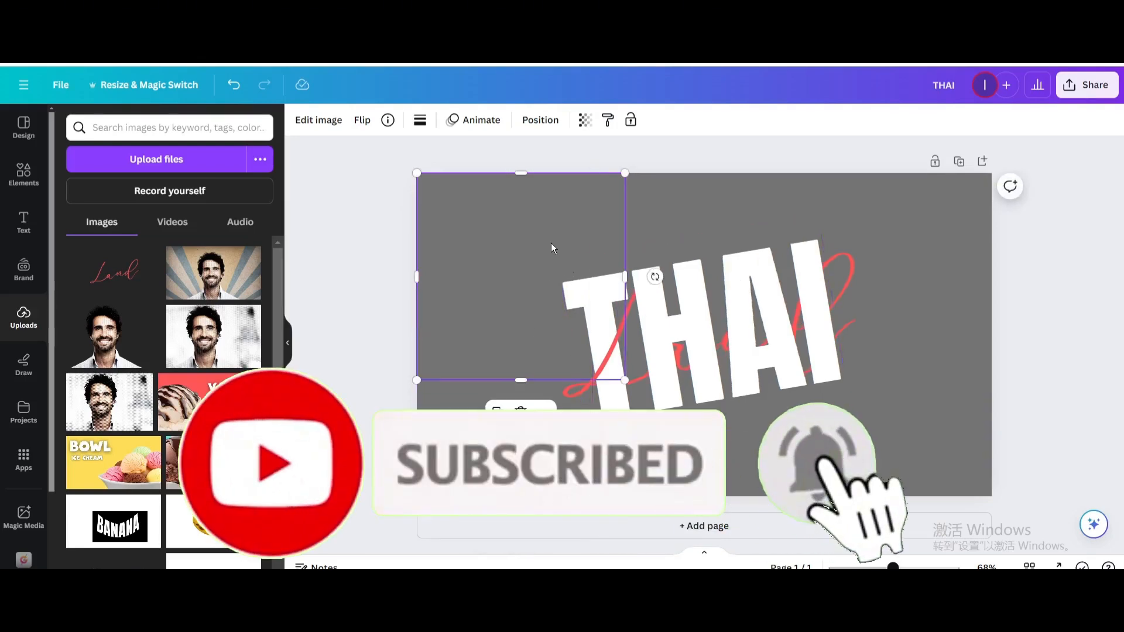
Stretch and reshape a grey mask over the left part of the Land script
drag(520, 380, 523, 376)
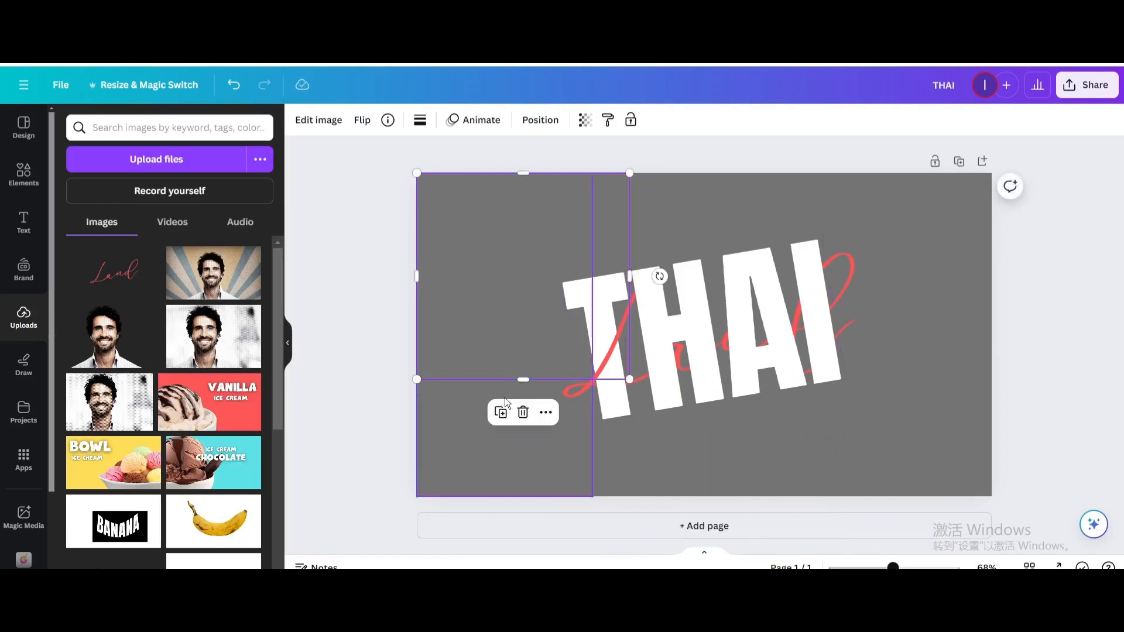
drag(522, 379, 522, 319)
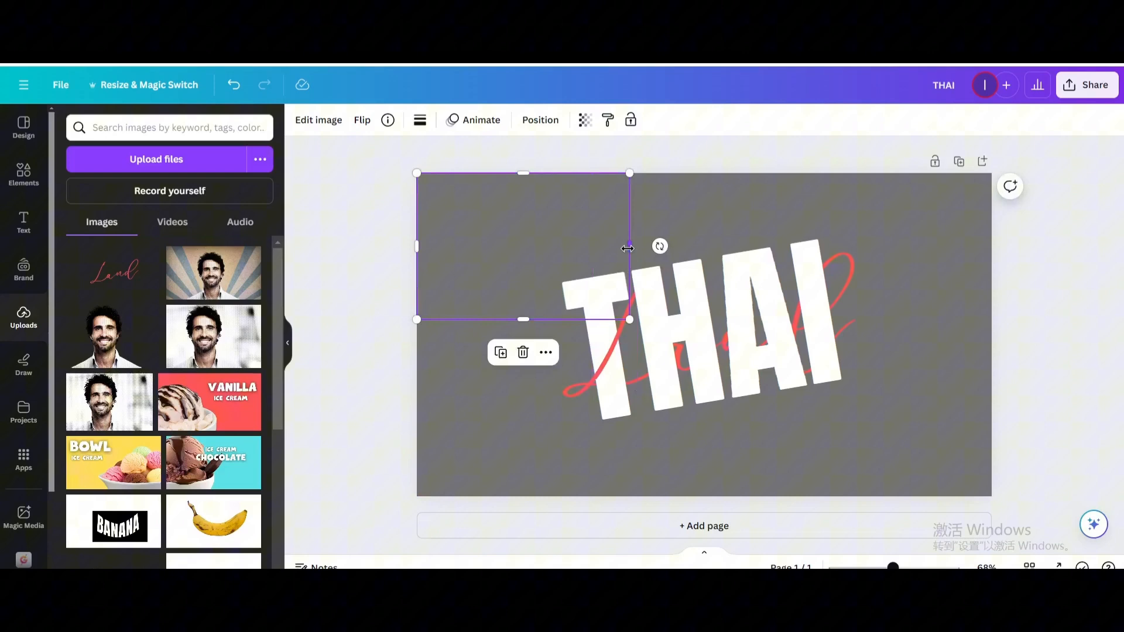
drag(629, 245, 656, 246)
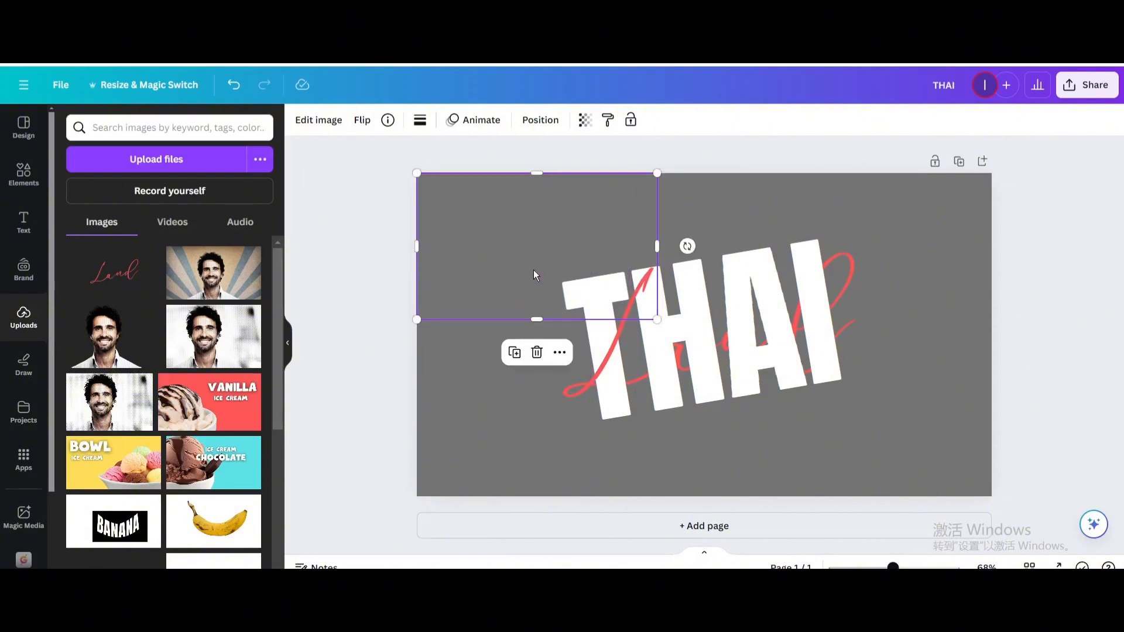
drag(655, 246, 703, 246)
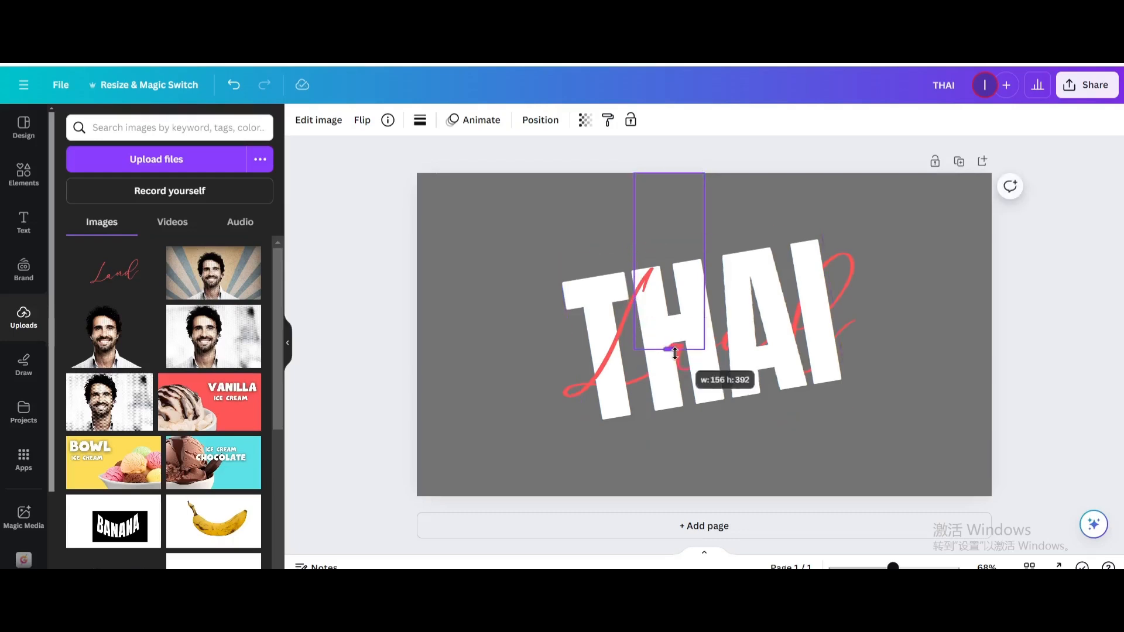
Fit a narrow grey mask strip beside the T so the script appears woven through THAI
drag(674, 351, 682, 280)
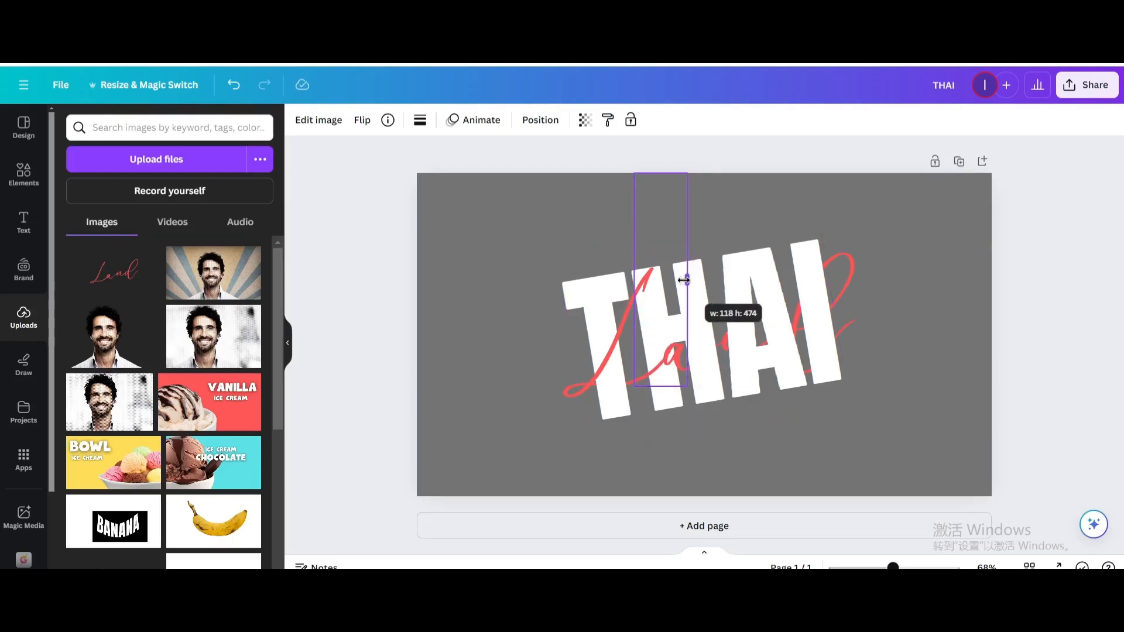
drag(682, 280, 537, 248)
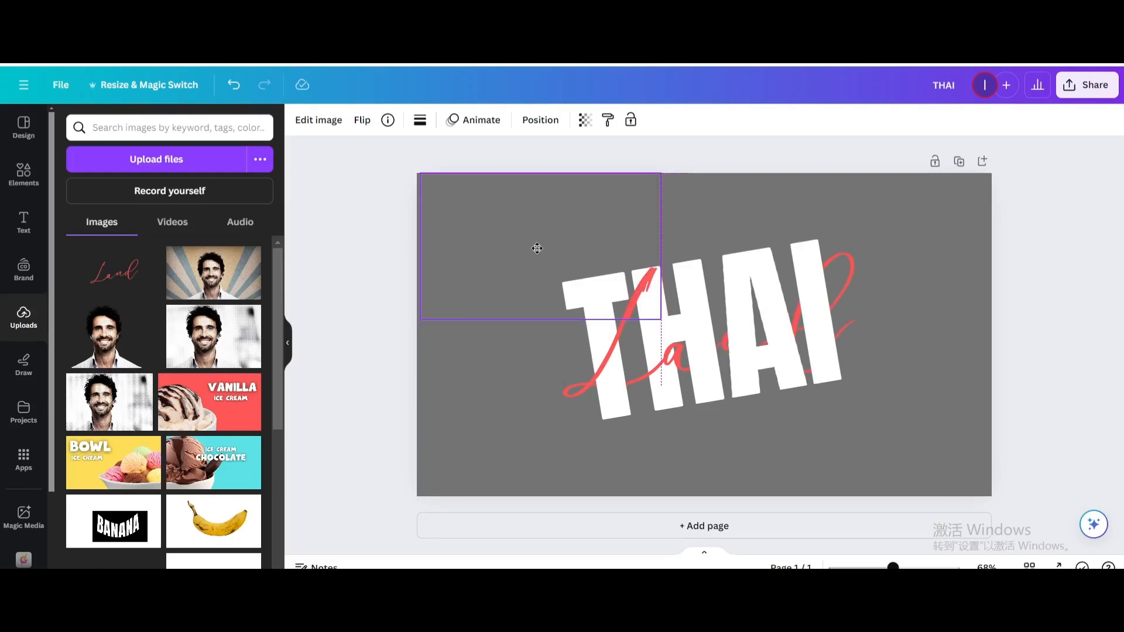
drag(659, 246, 941, 246)
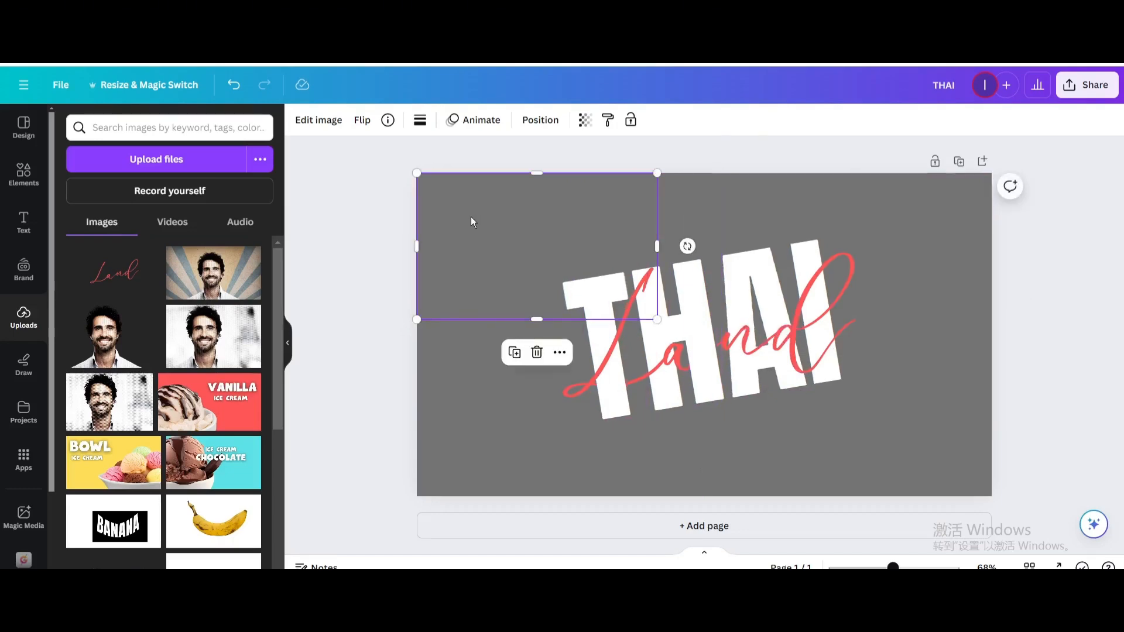
click(1063, 304)
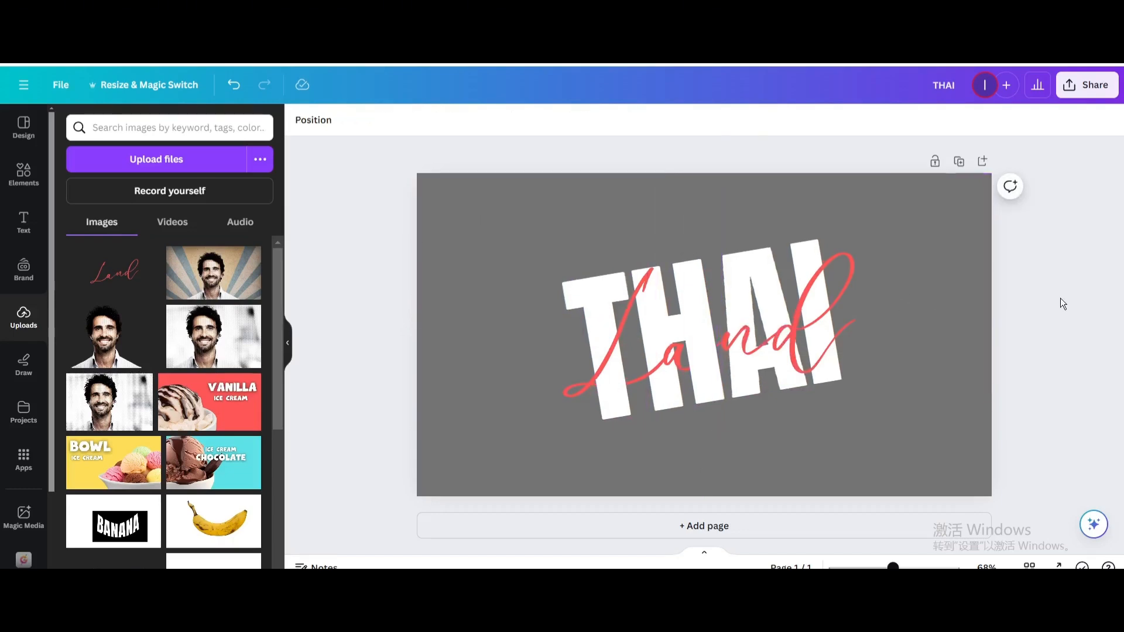
Download the woven THAI Land lettering as a transparent-background PNG
click(1086, 84)
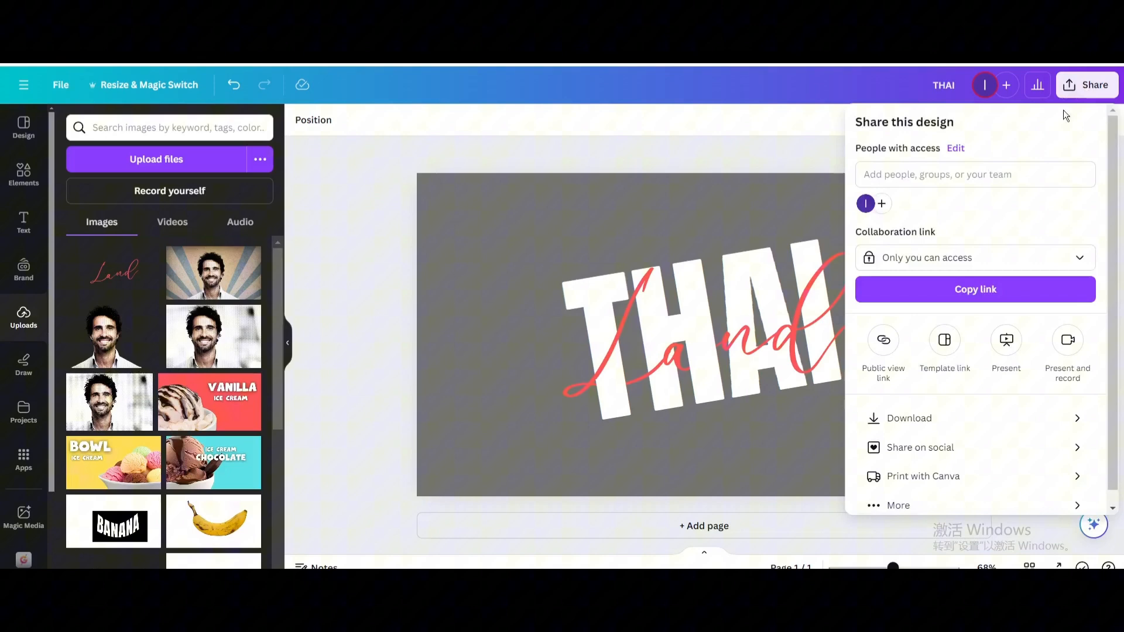
click(909, 418)
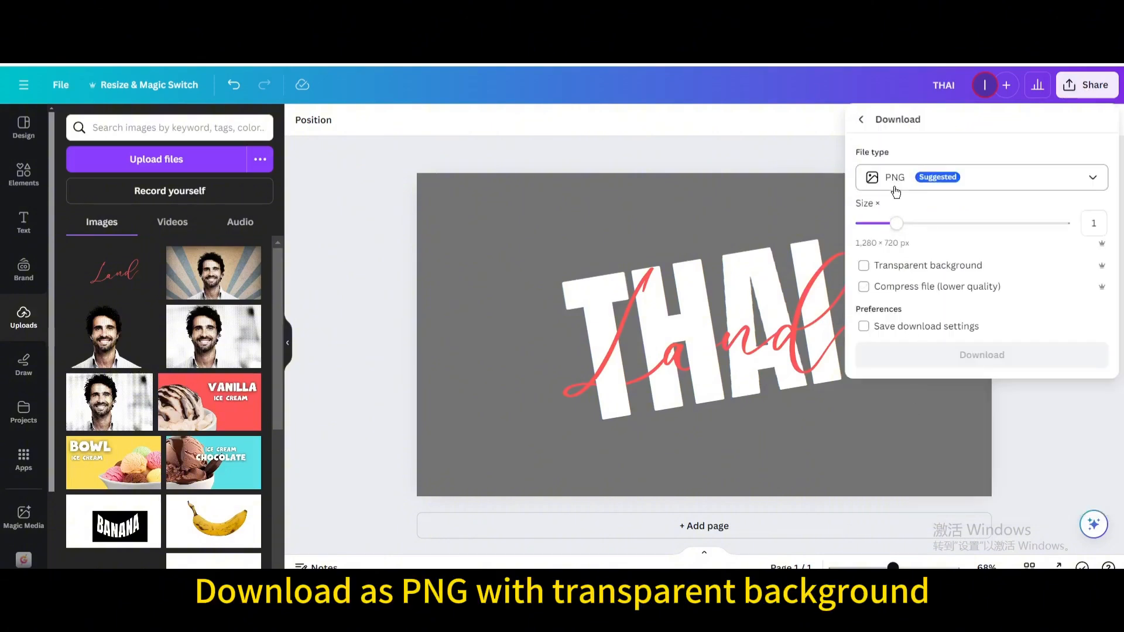
click(980, 353)
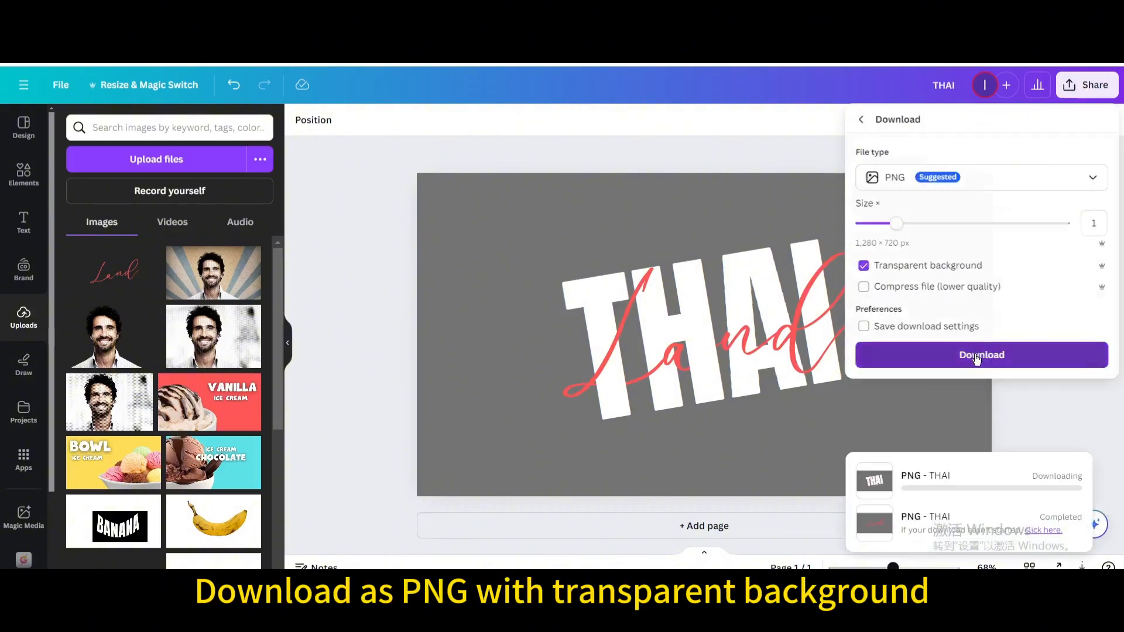
click(981, 353)
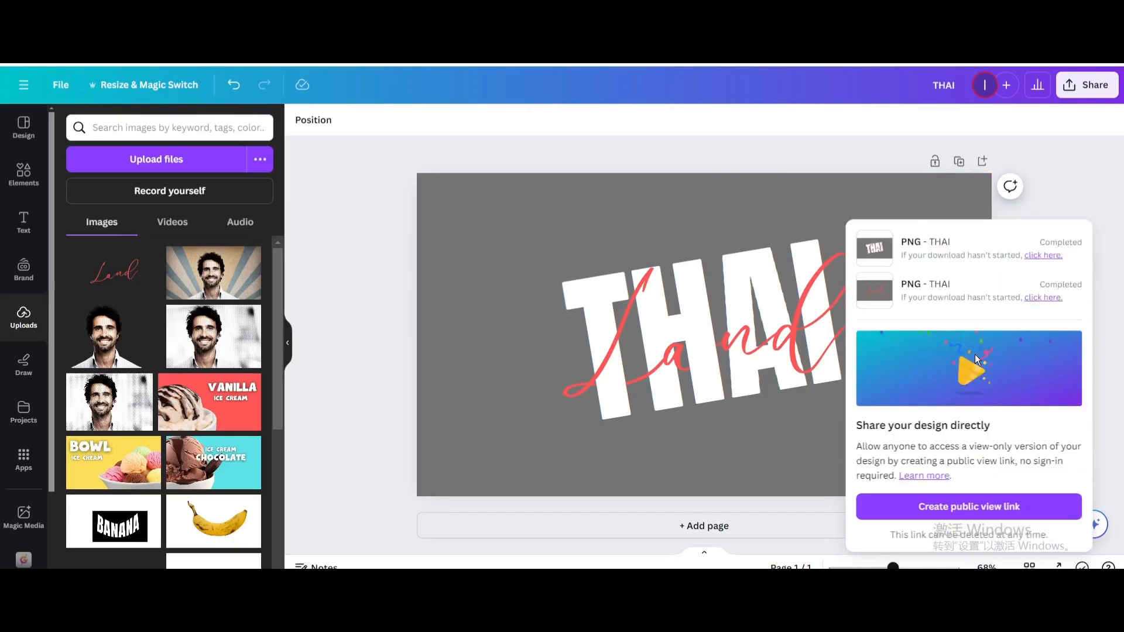
mouse_move(979, 361)
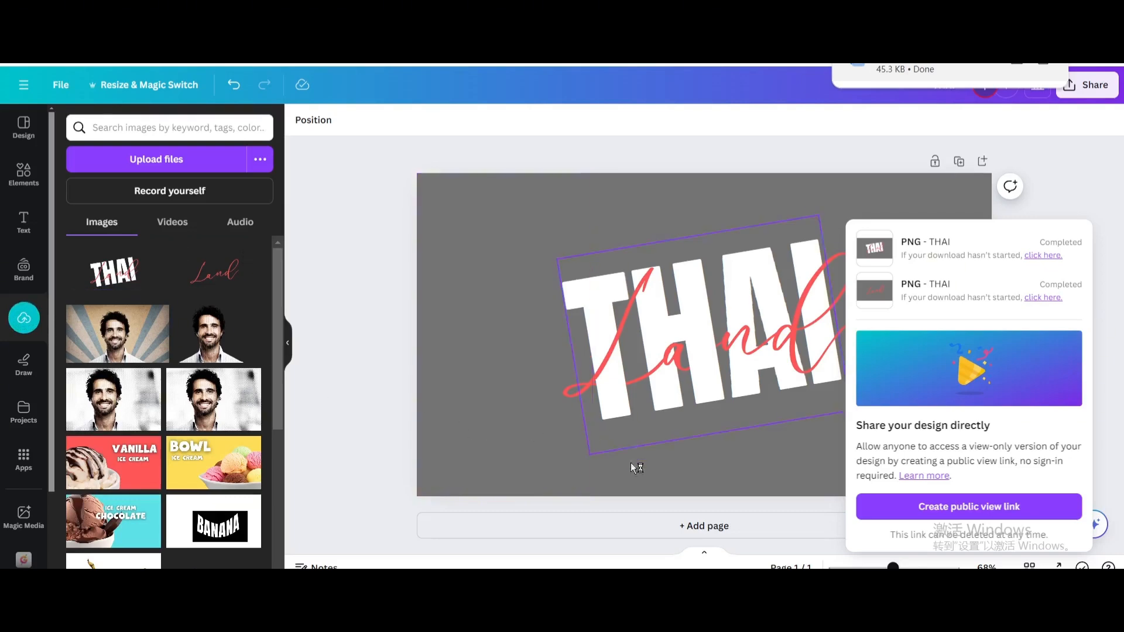
Add a second page with the beach photo set as background and place the exported lettering on it
click(703, 525)
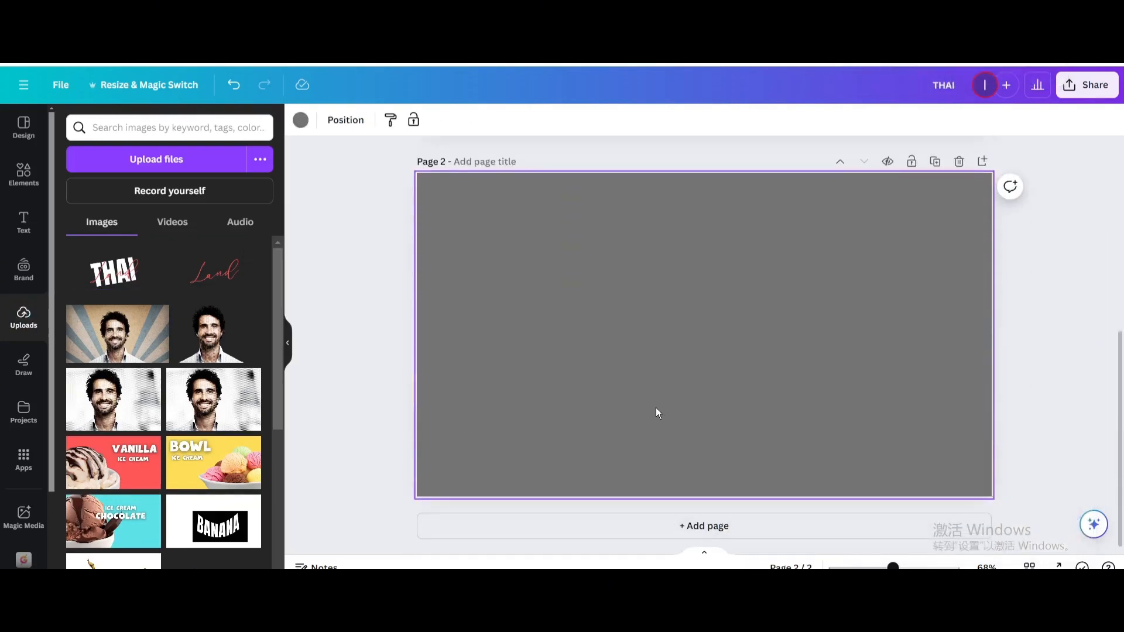
click(23, 176)
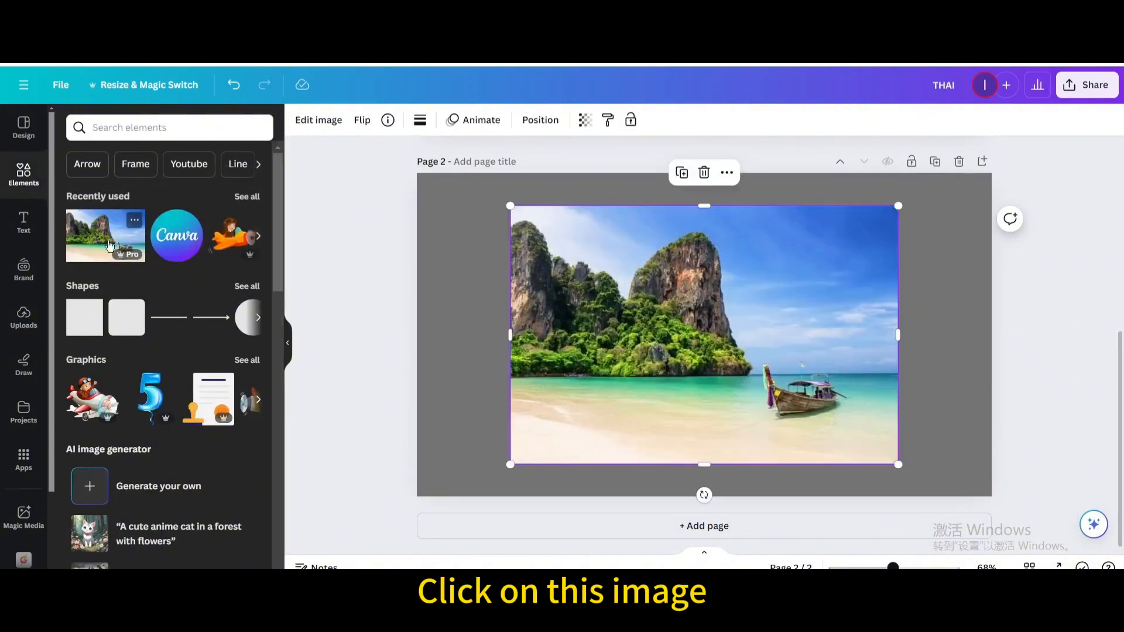
right_click(703, 323)
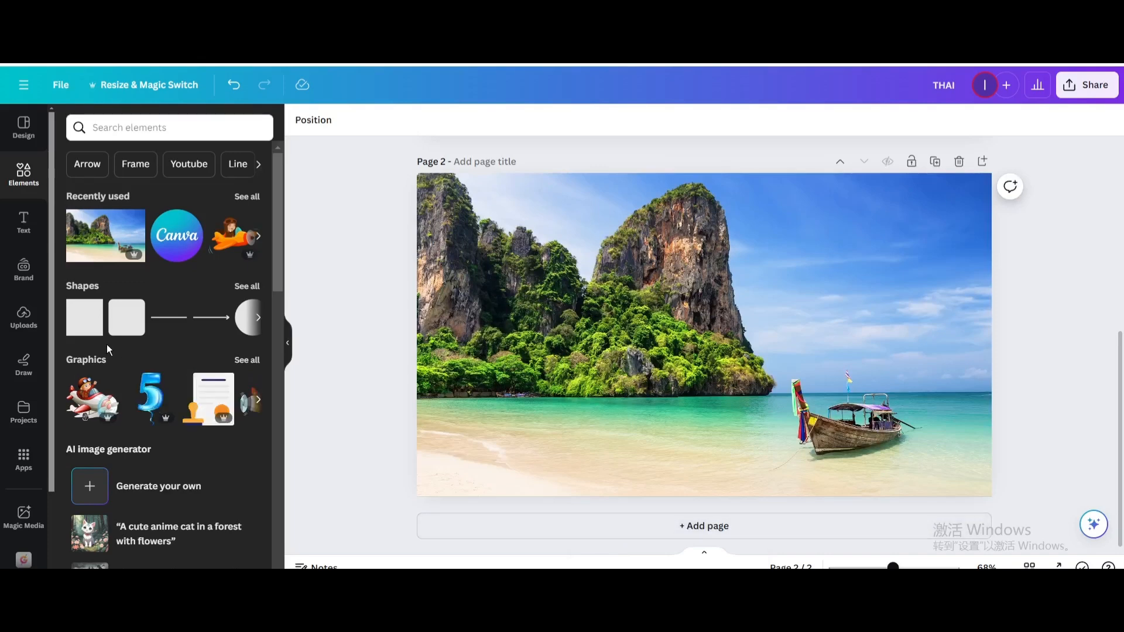
click(108, 271)
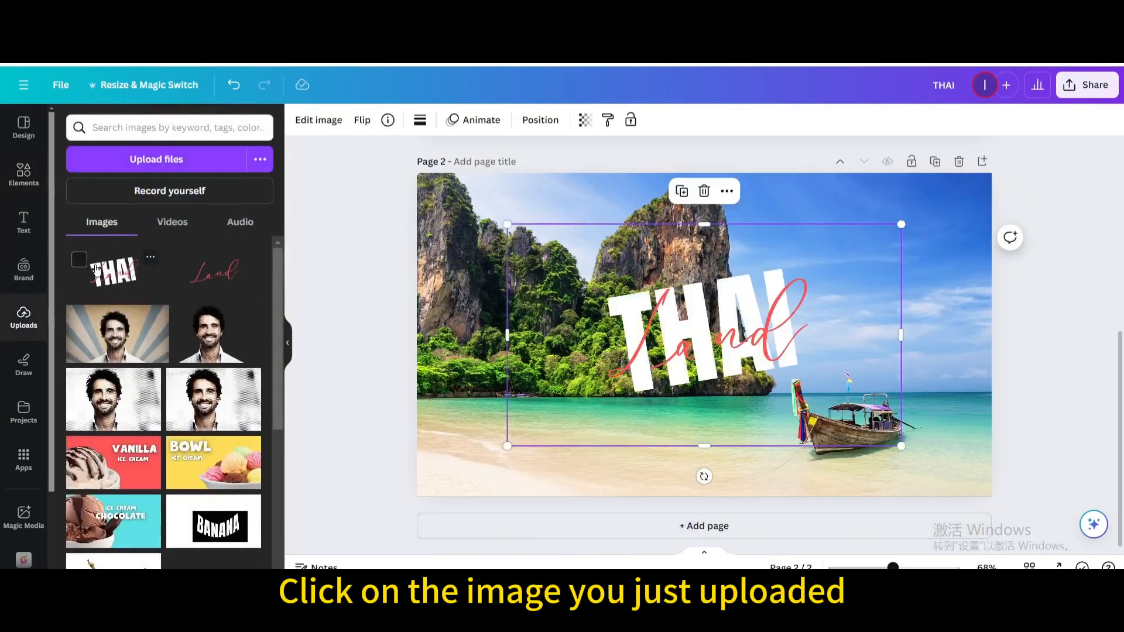
Move and enlarge the THAI Land lettering to fill the page centrally over the photo
drag(702, 338, 595, 280)
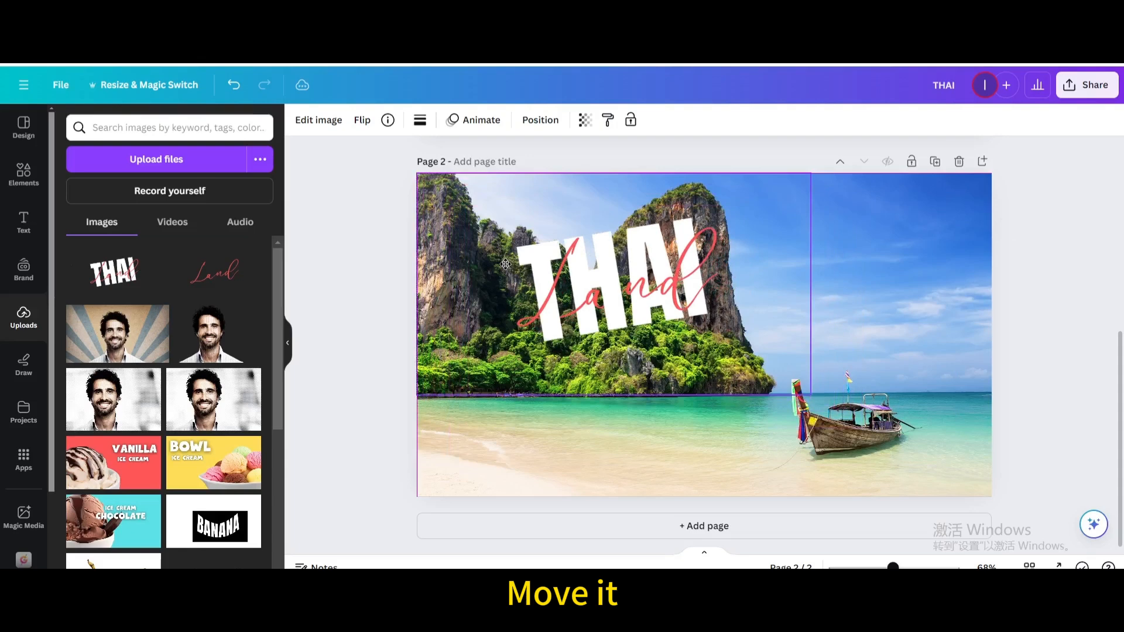
drag(811, 394, 977, 490)
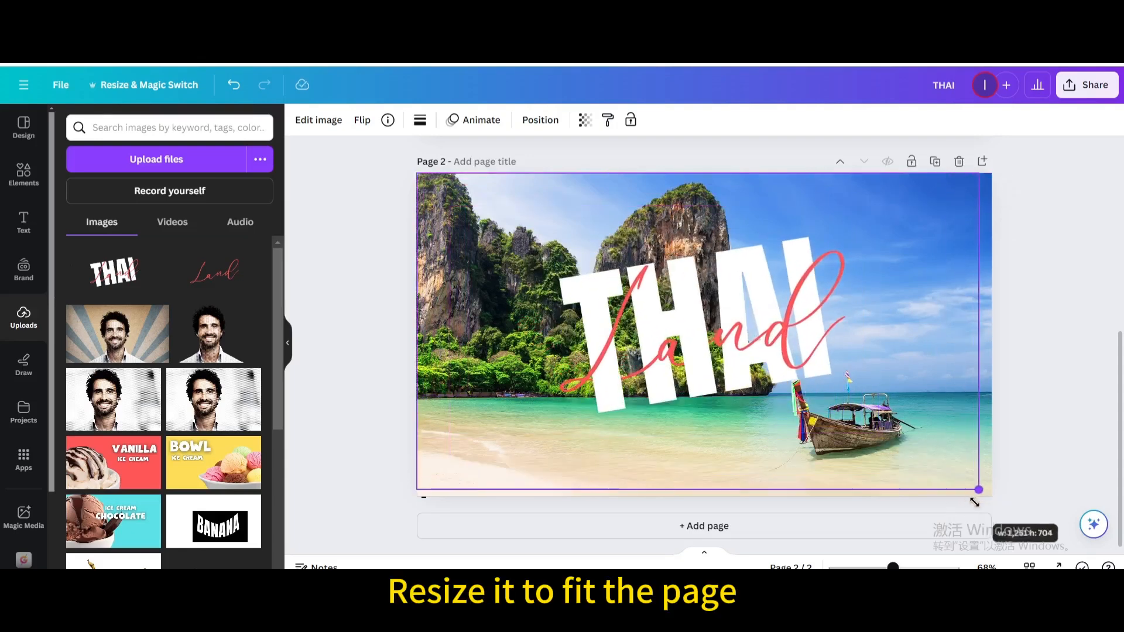
drag(976, 490, 992, 496)
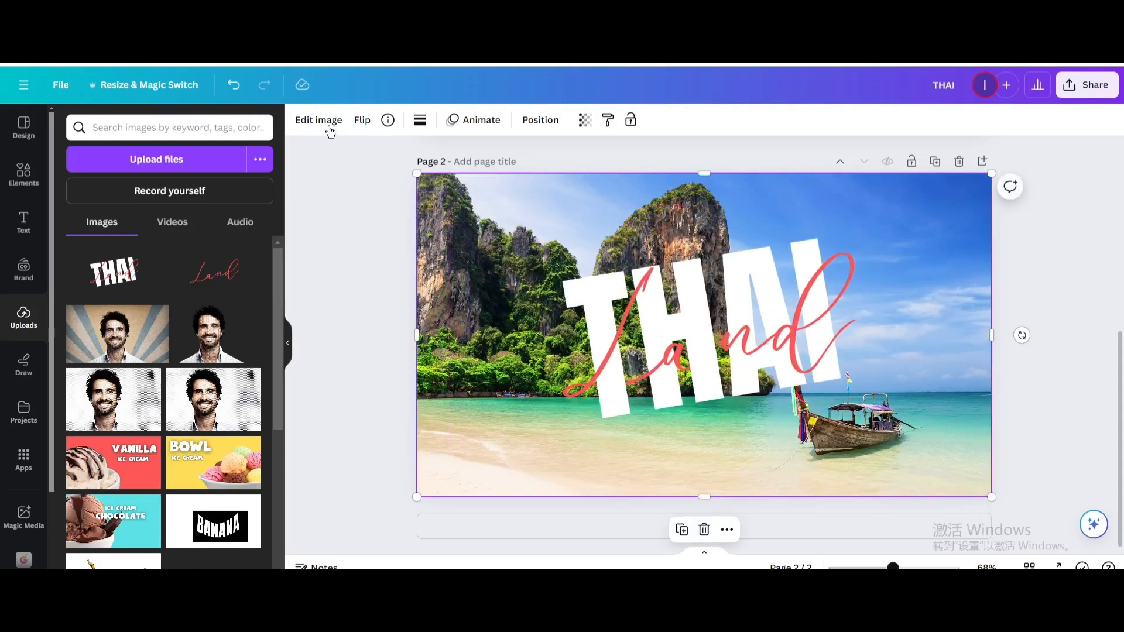
click(318, 120)
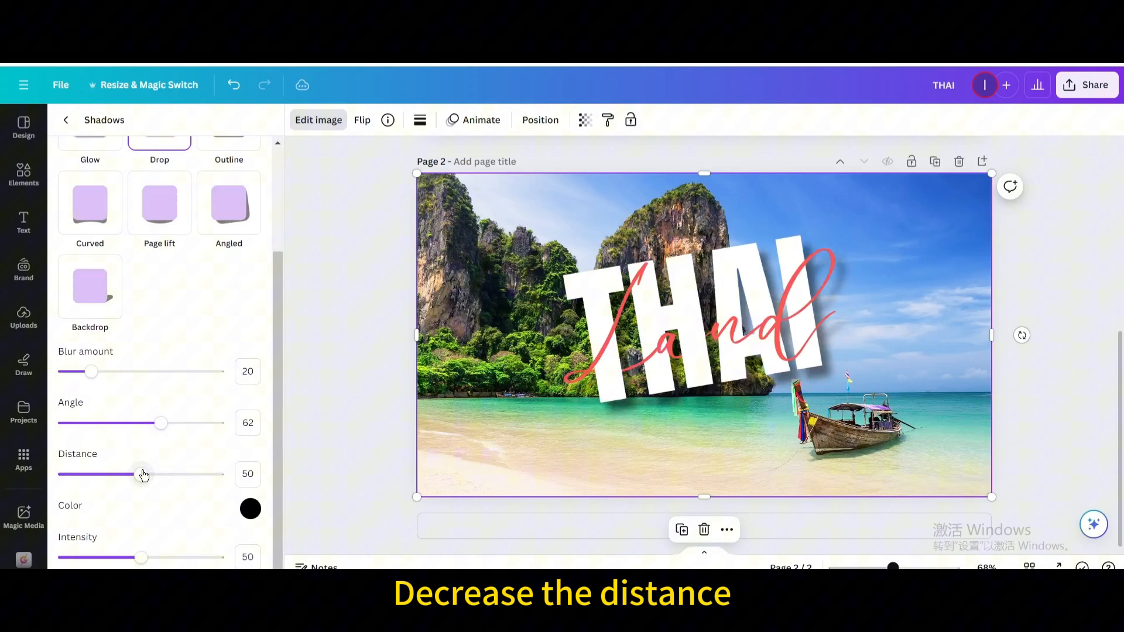
Shorten the lettering's black drop shadow distance to 7 and move on to sharing
drag(143, 474, 71, 474)
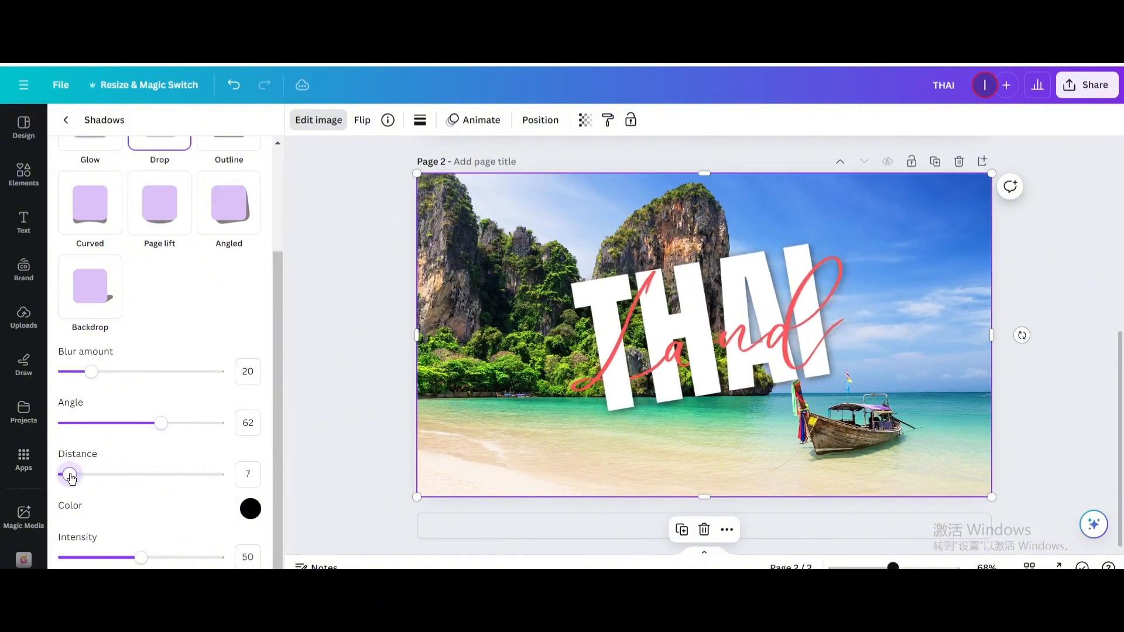
drag(141, 557, 195, 558)
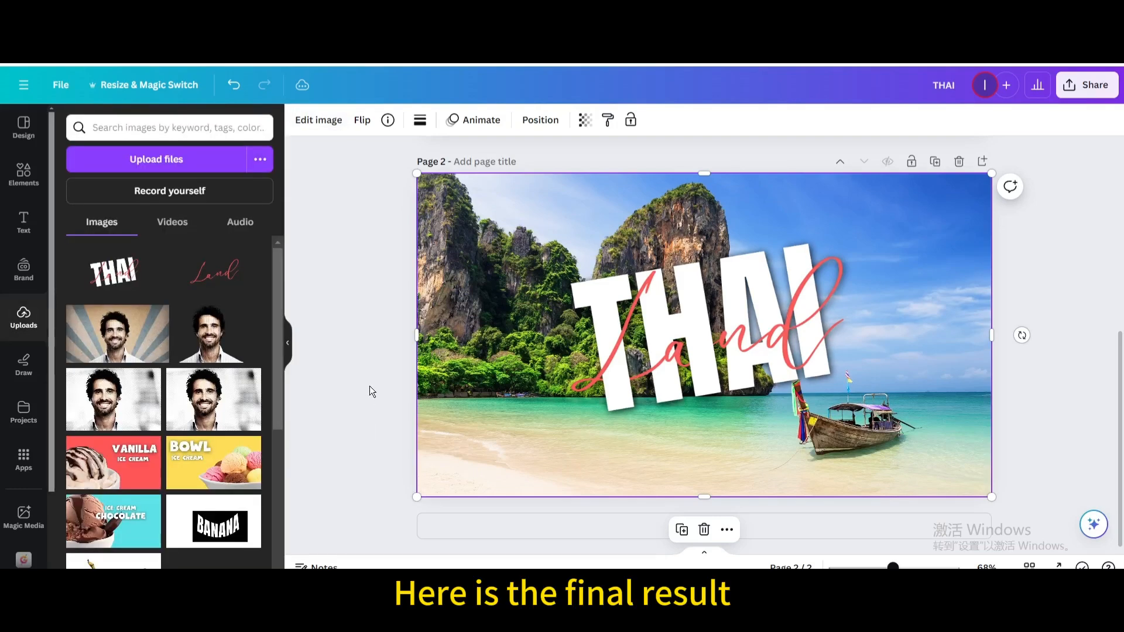
click(1087, 85)
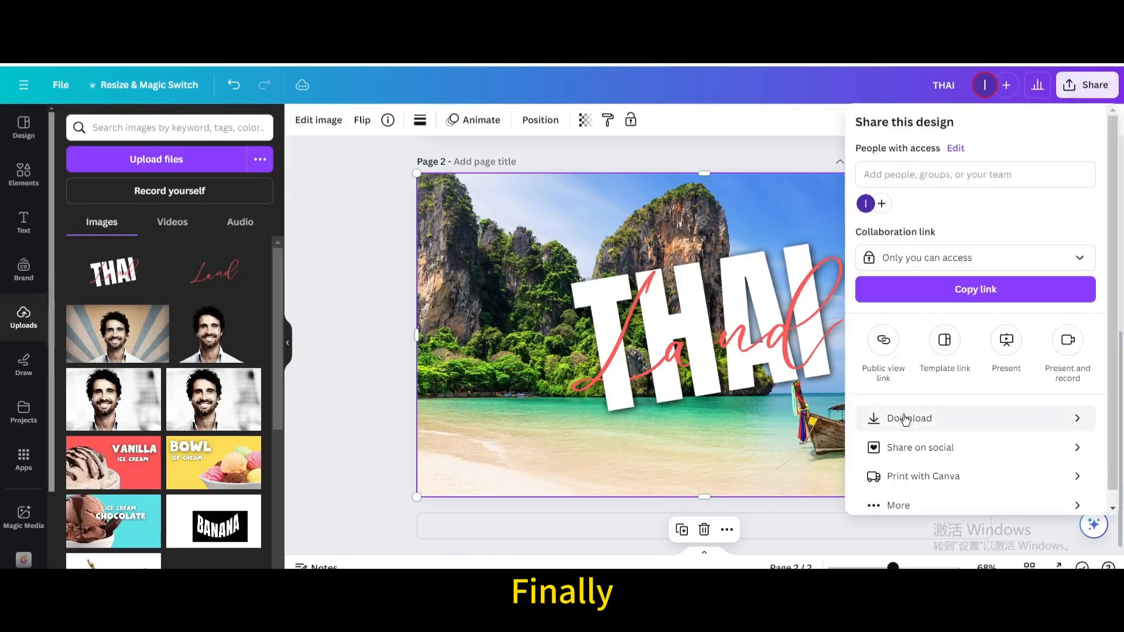
Download only Page 2, the beach design, as a JPG file
click(909, 418)
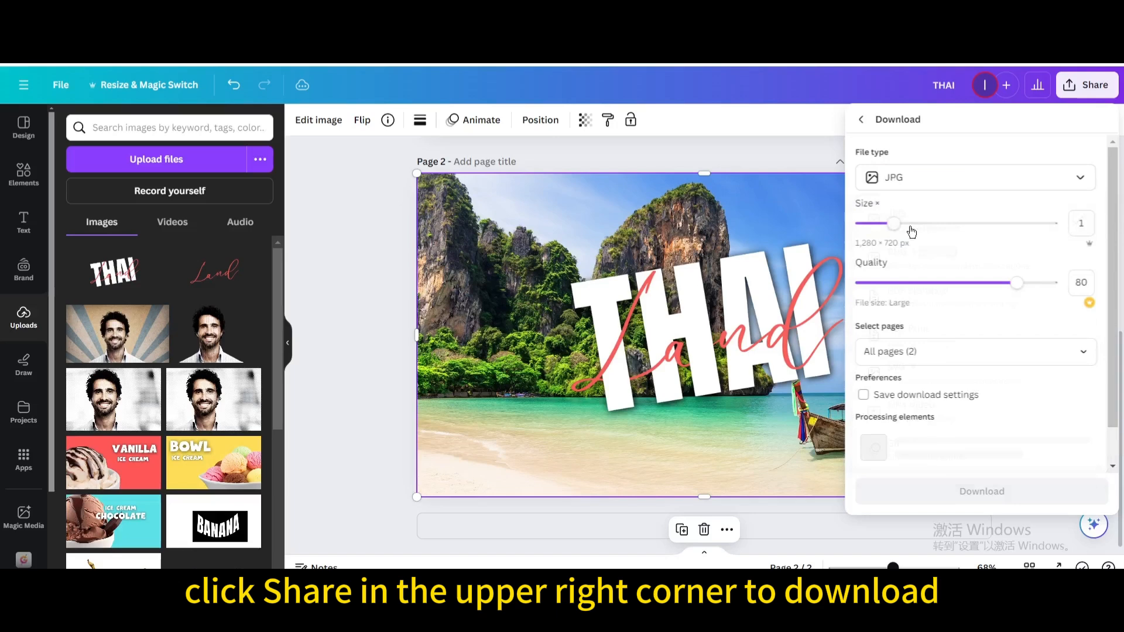
click(973, 351)
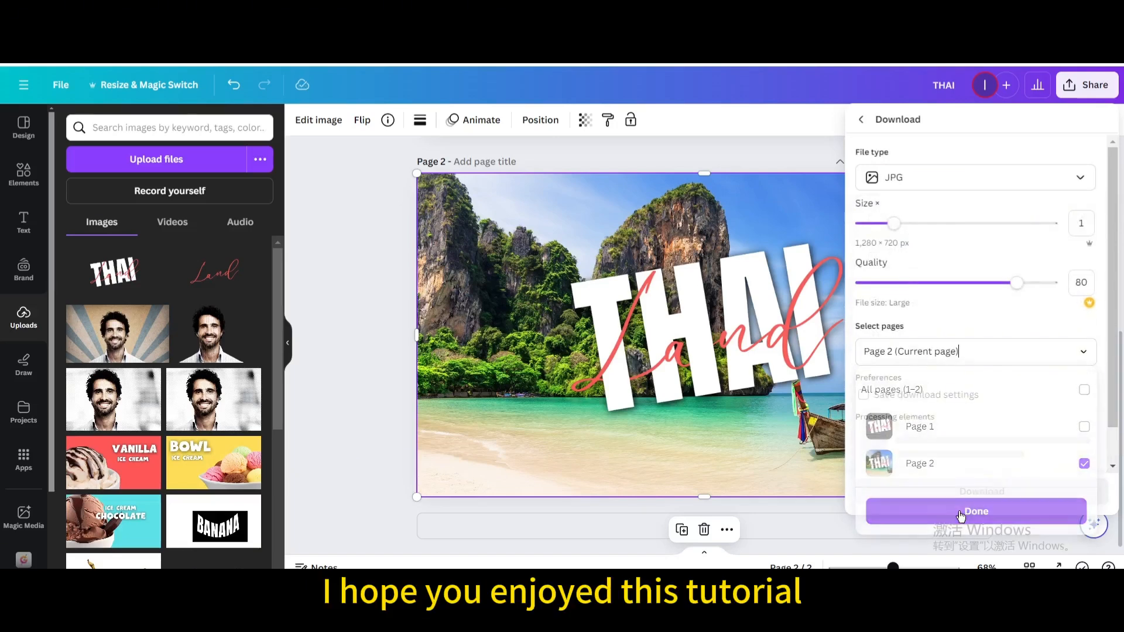
click(976, 511)
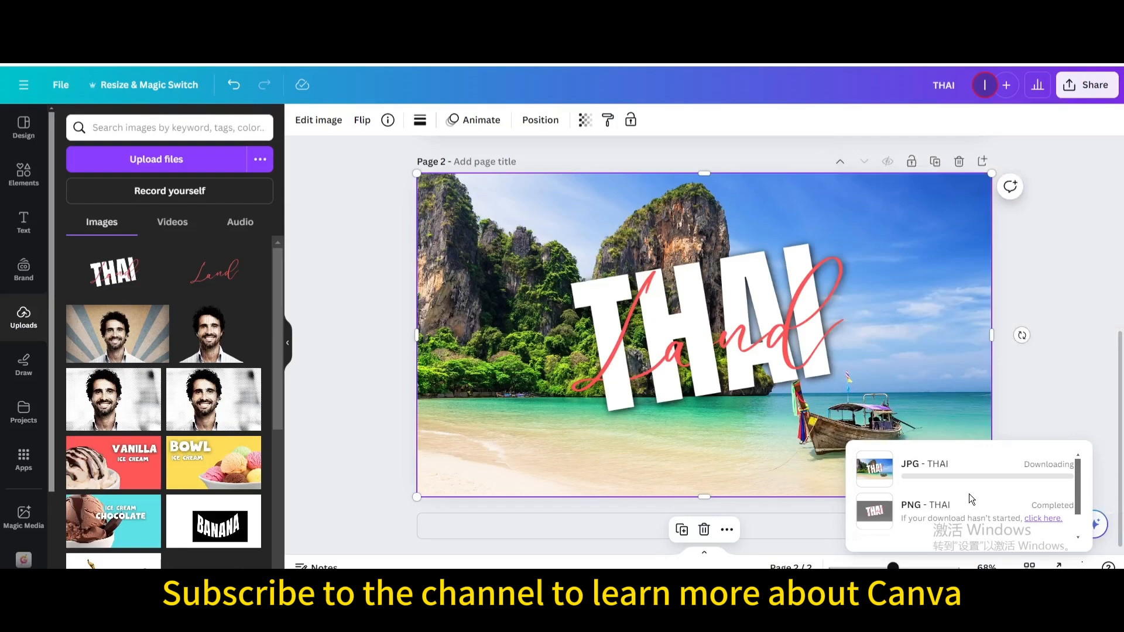